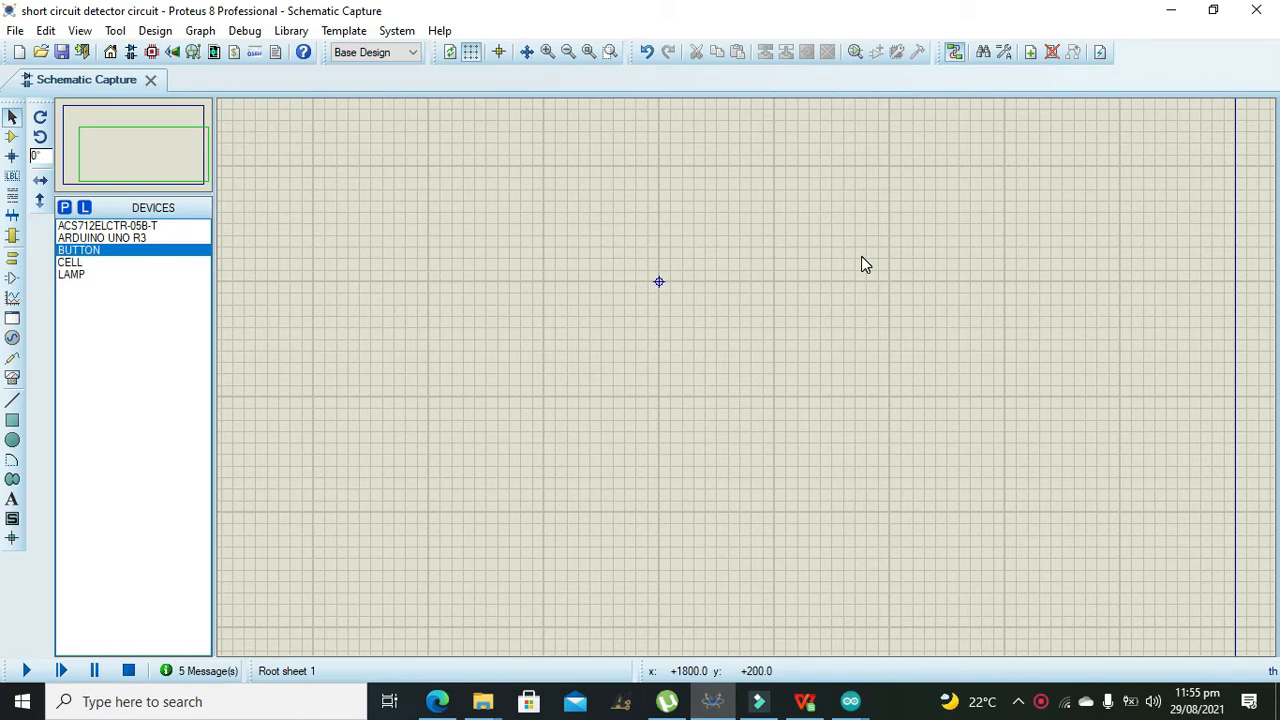
pyautogui.moveTo(782, 248)
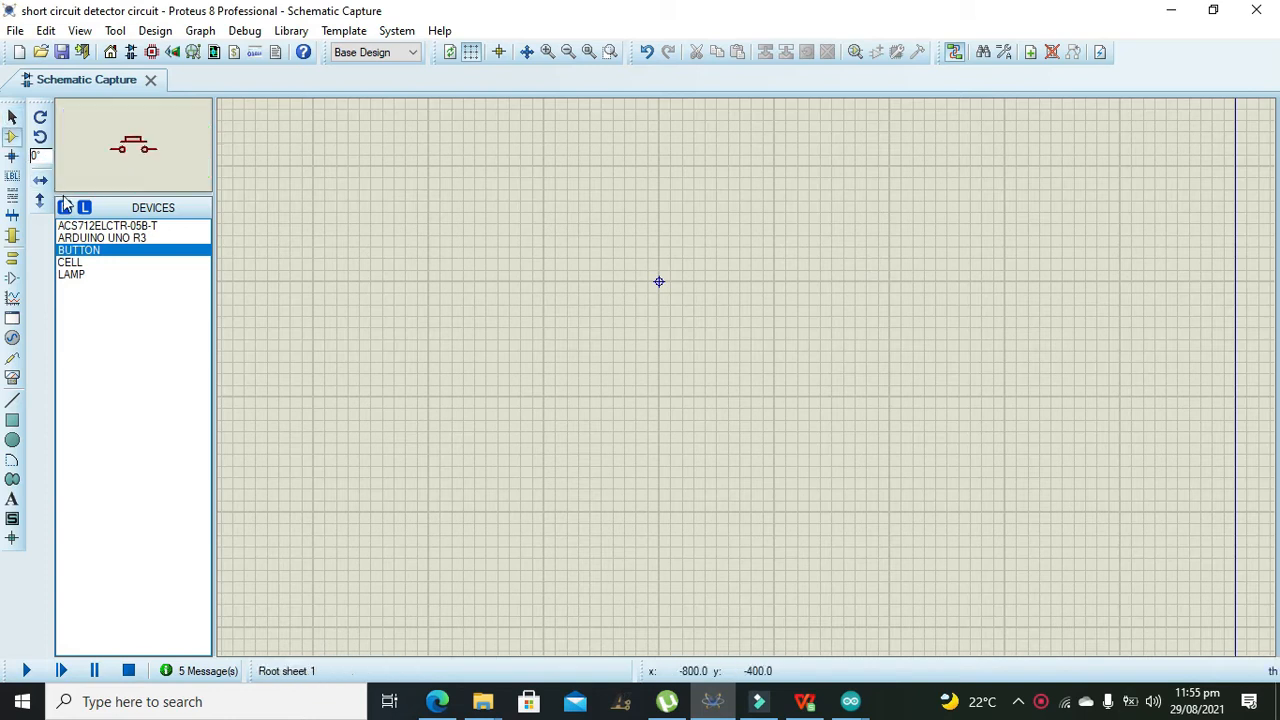
# - Pick ARDUINO UNO R3 from the device library and place it on the sheet as ARD1
pyautogui.write('arduino')
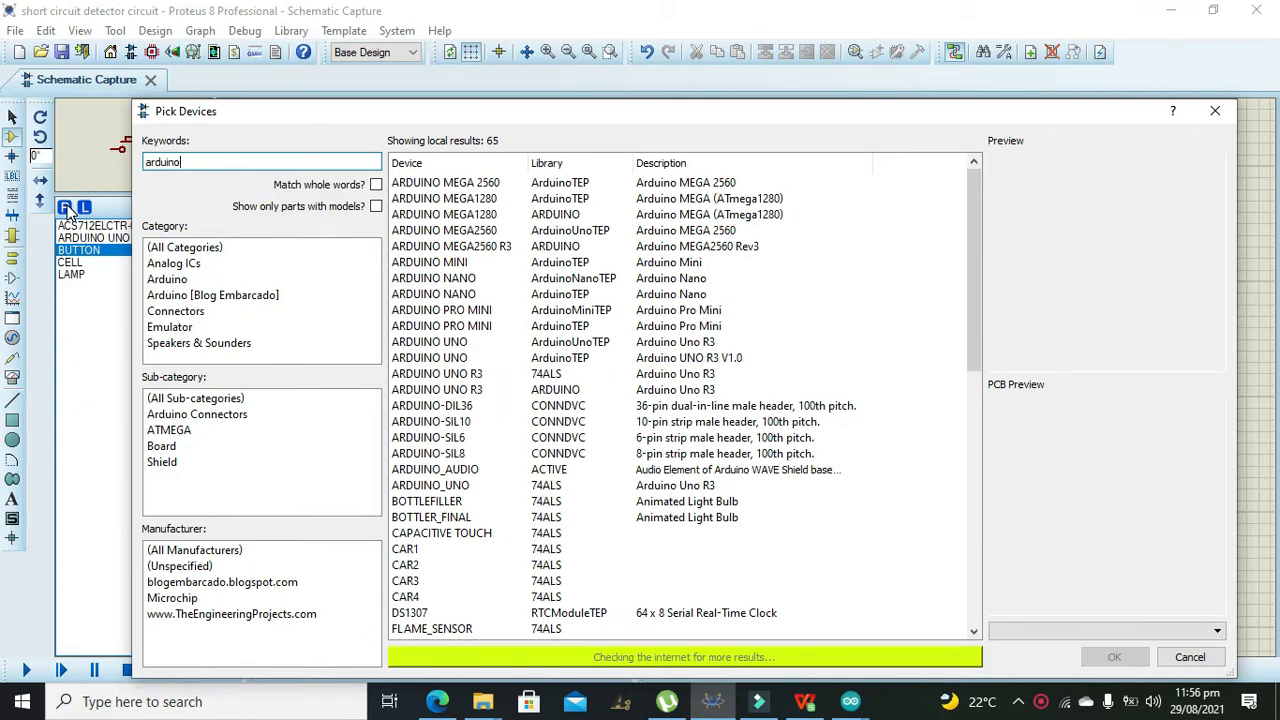
pyautogui.moveTo(156, 216)
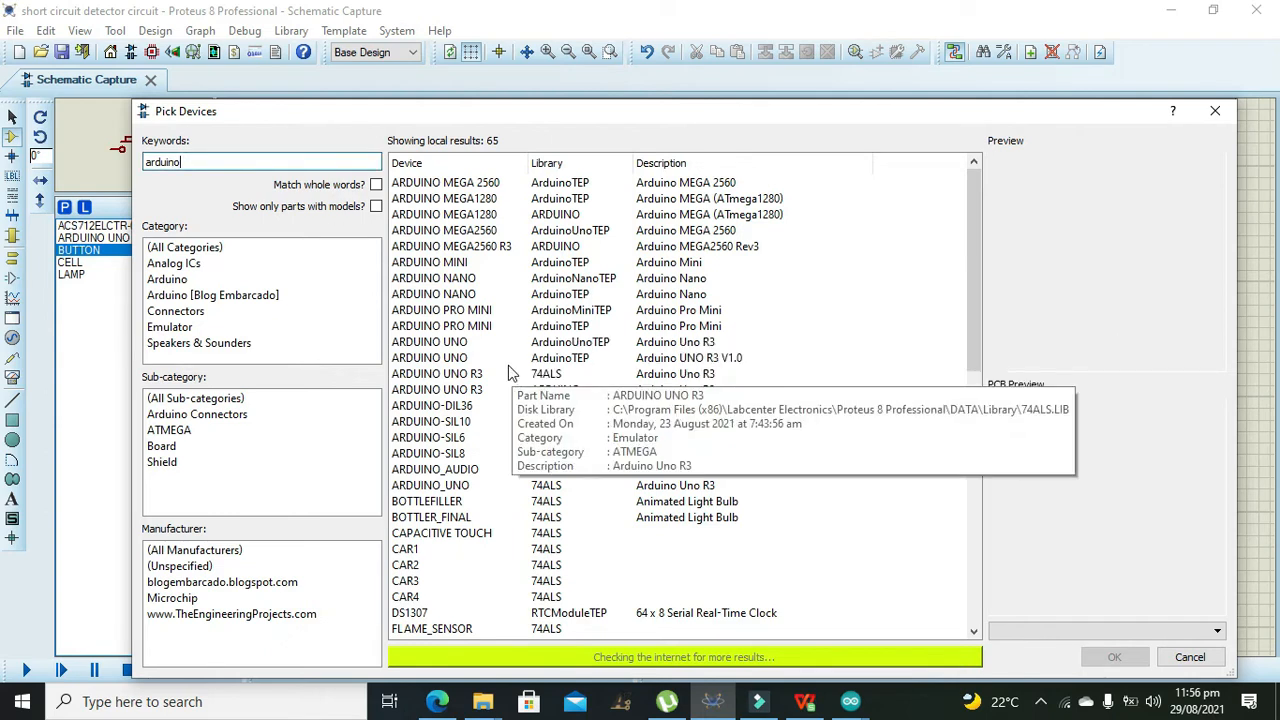
pyautogui.click(428, 340)
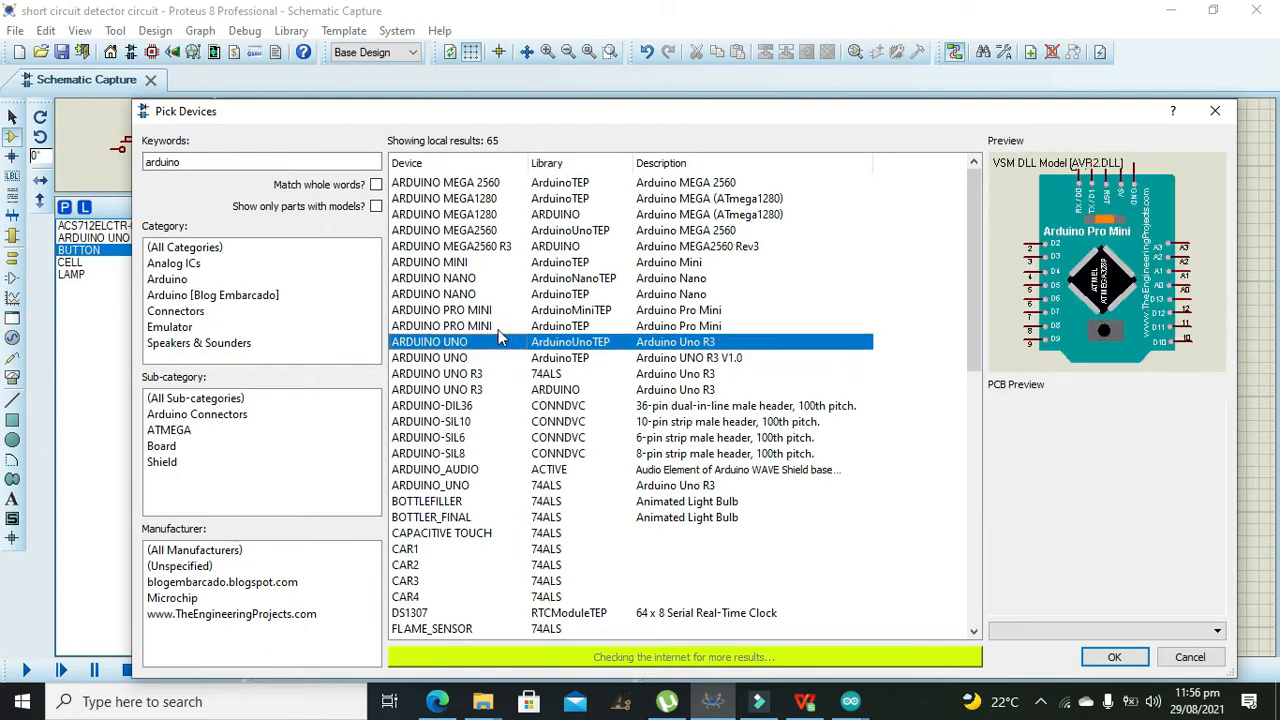
pyautogui.click(436, 374)
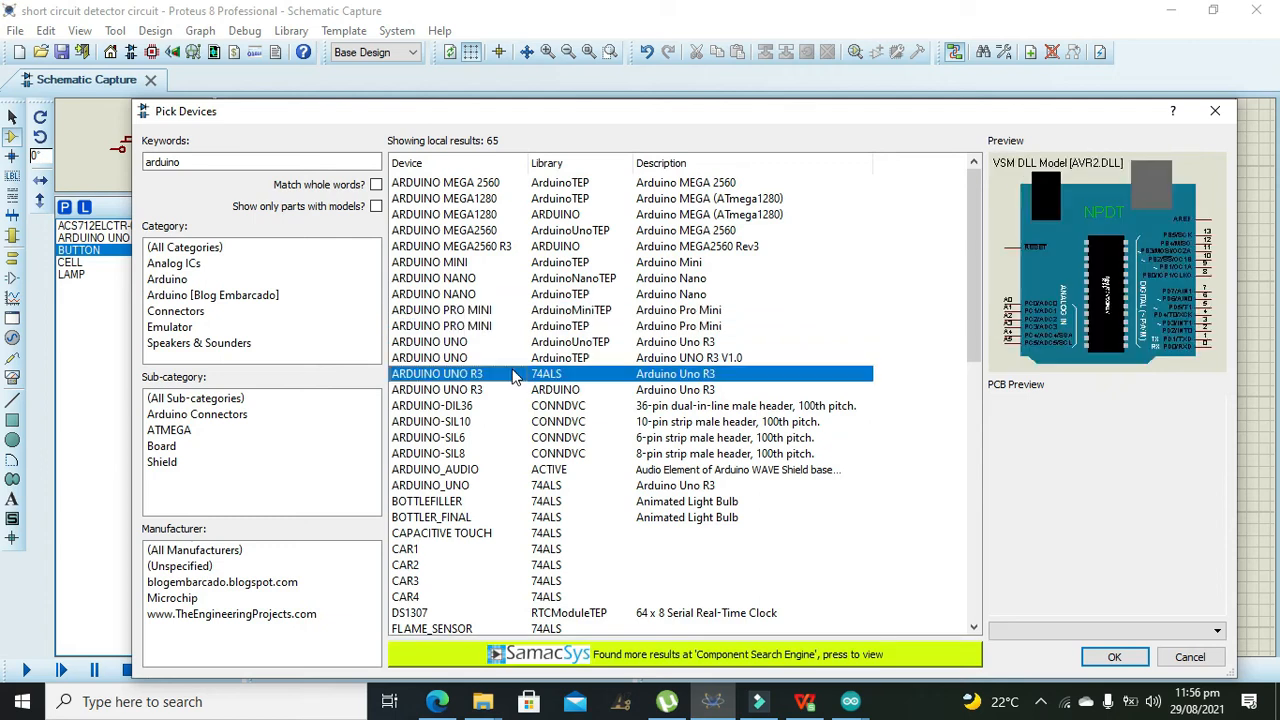
pyautogui.click(1112, 656)
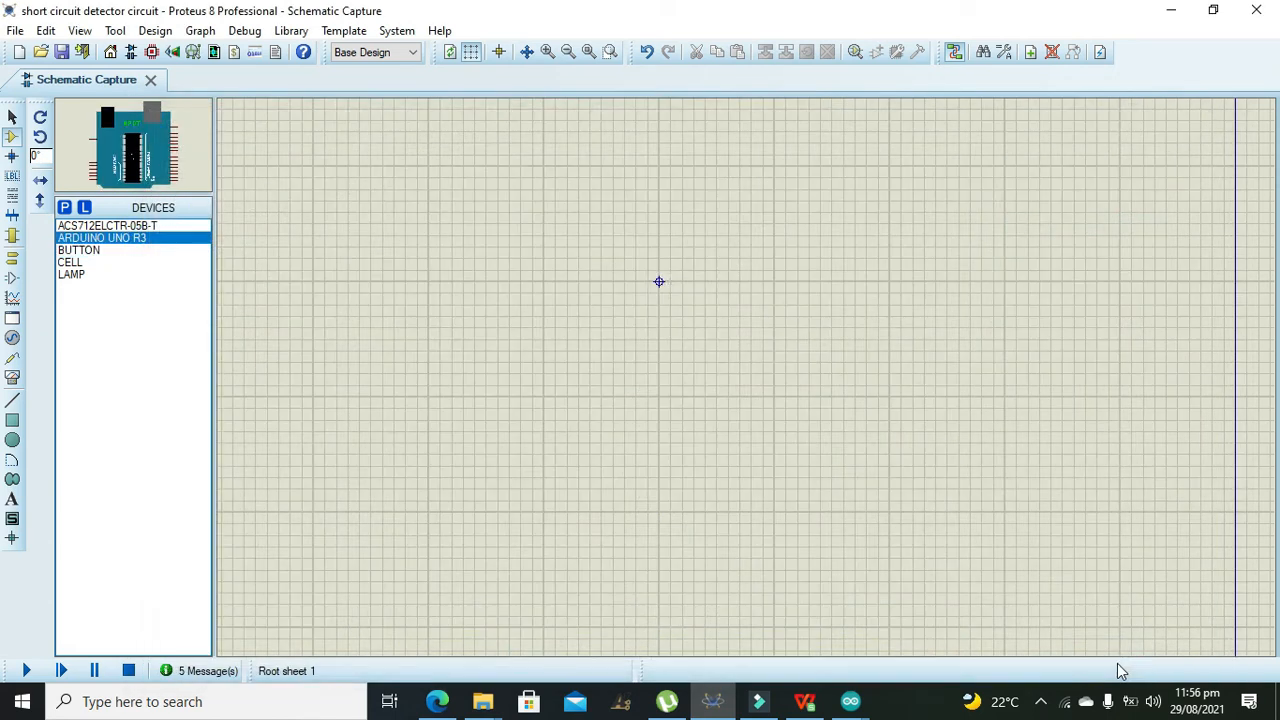
pyautogui.click(700, 400)
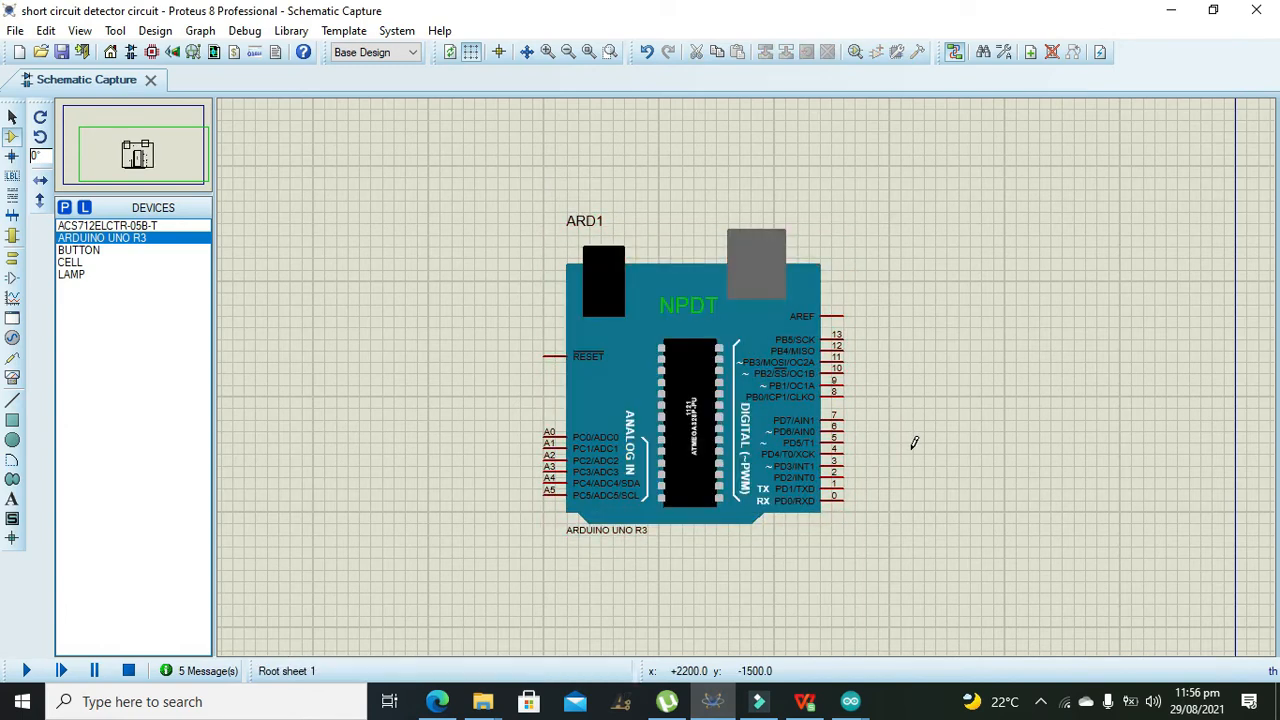
# - Pick the ACS712ELCTR-05B-T current sensor and place it left of the Arduino as U1
pyautogui.click(790, 436)
pyautogui.write('acs712')
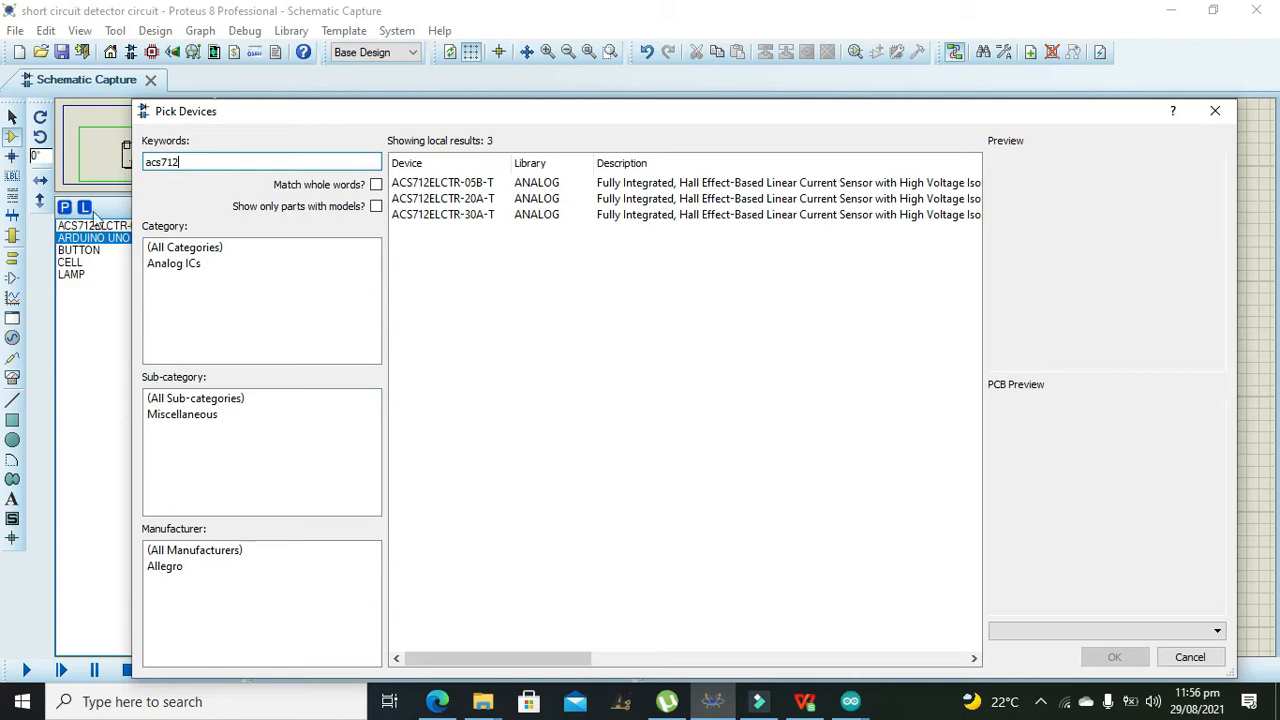
pyautogui.click(442, 182)
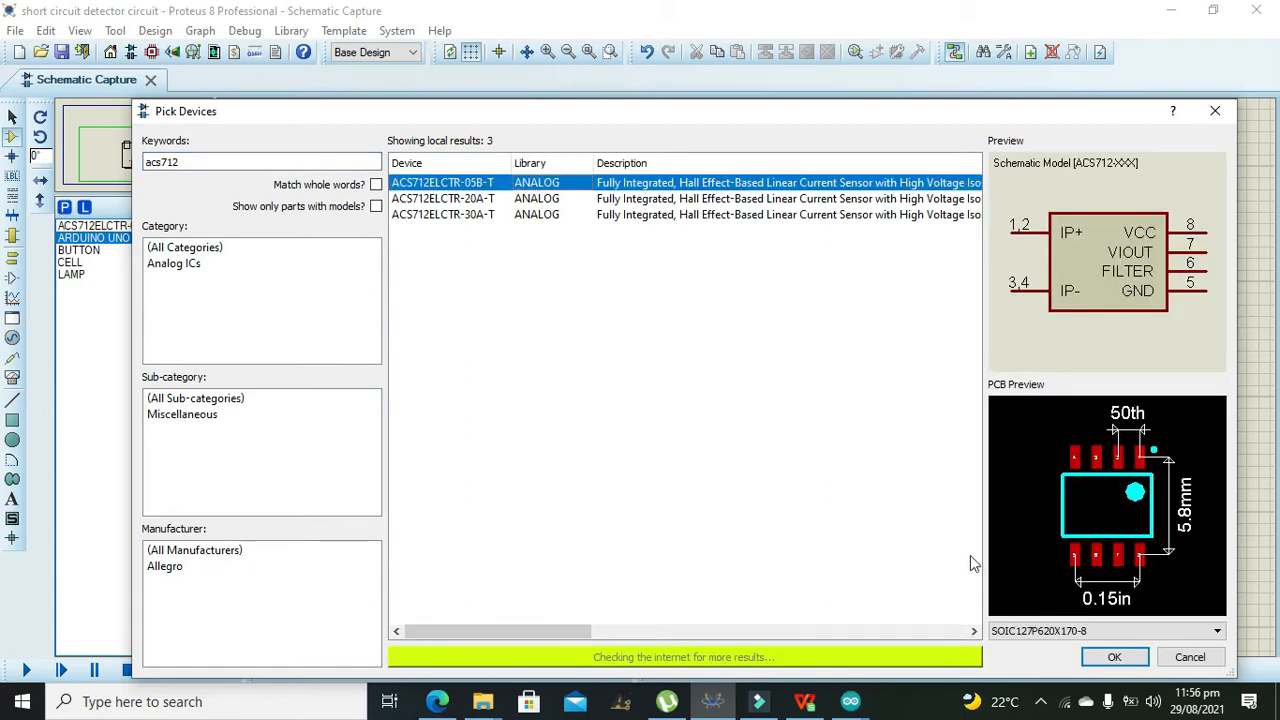
pyautogui.click(1114, 656)
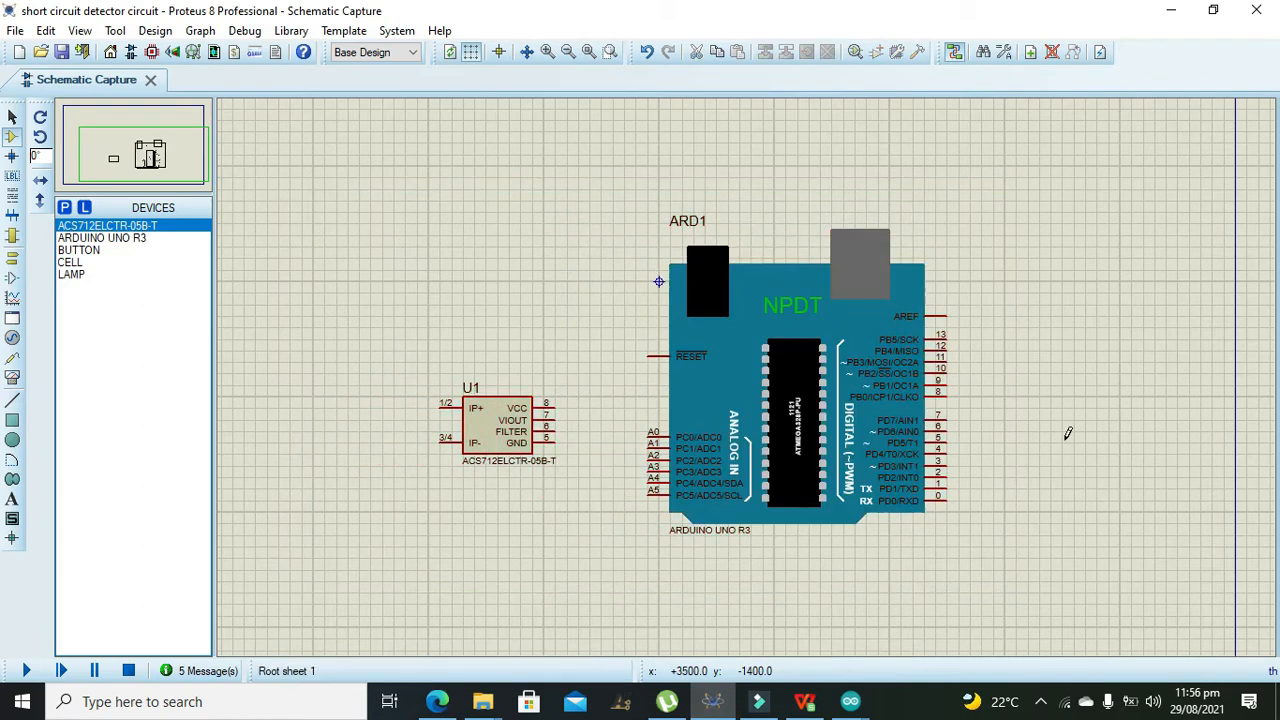
pyautogui.moveTo(558, 420)
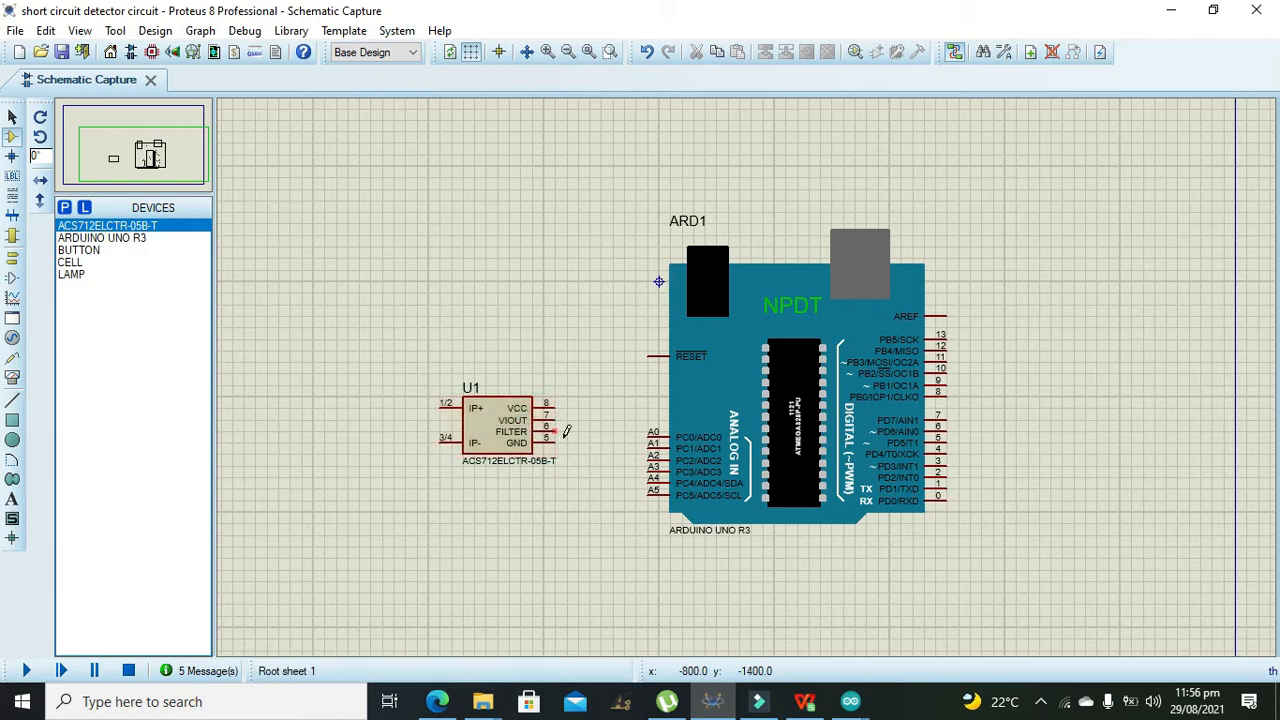
pyautogui.moveTo(550, 400)
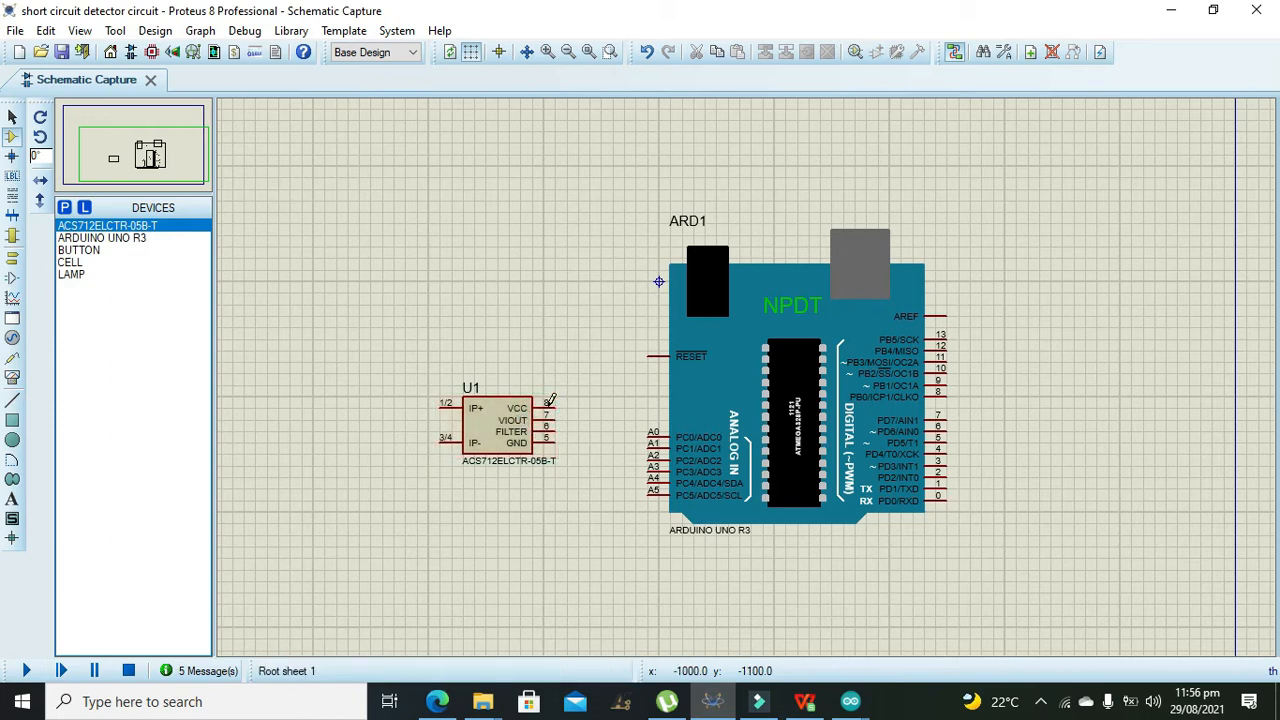
pyautogui.click(476, 432)
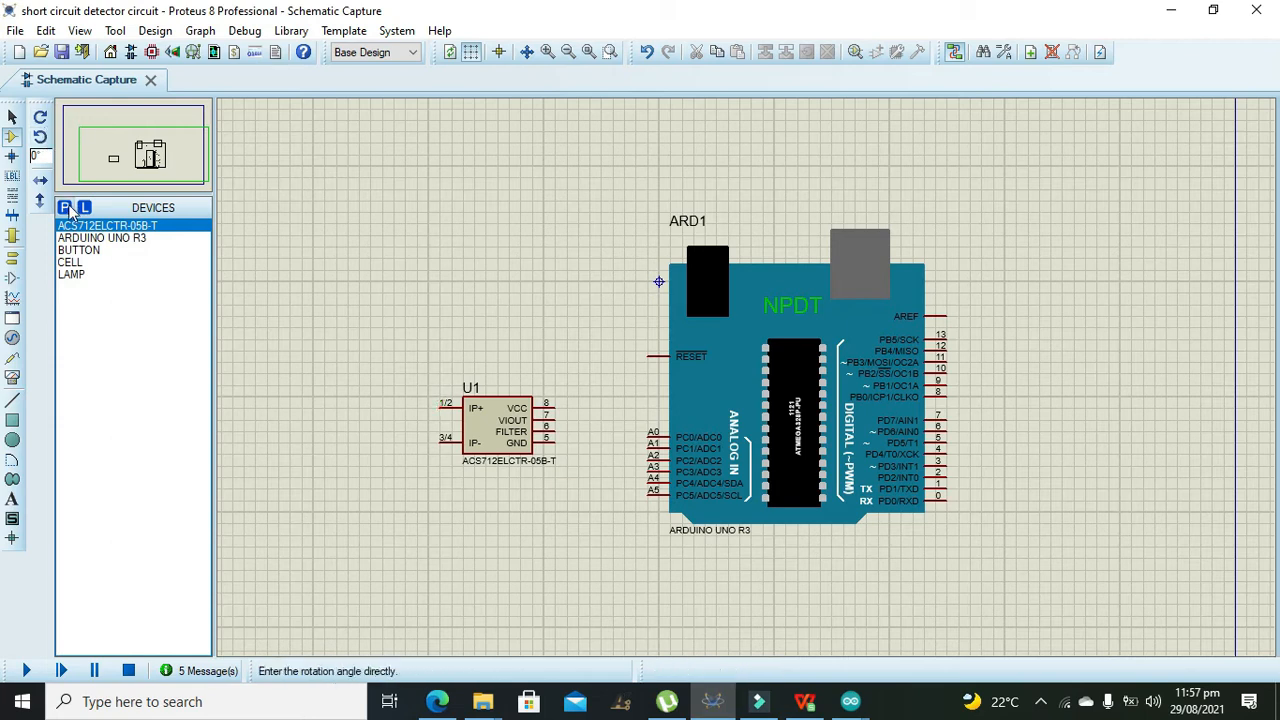
# - Add a lamp L1 and wire it to the sensor's IP- pin
pyautogui.click(72, 206)
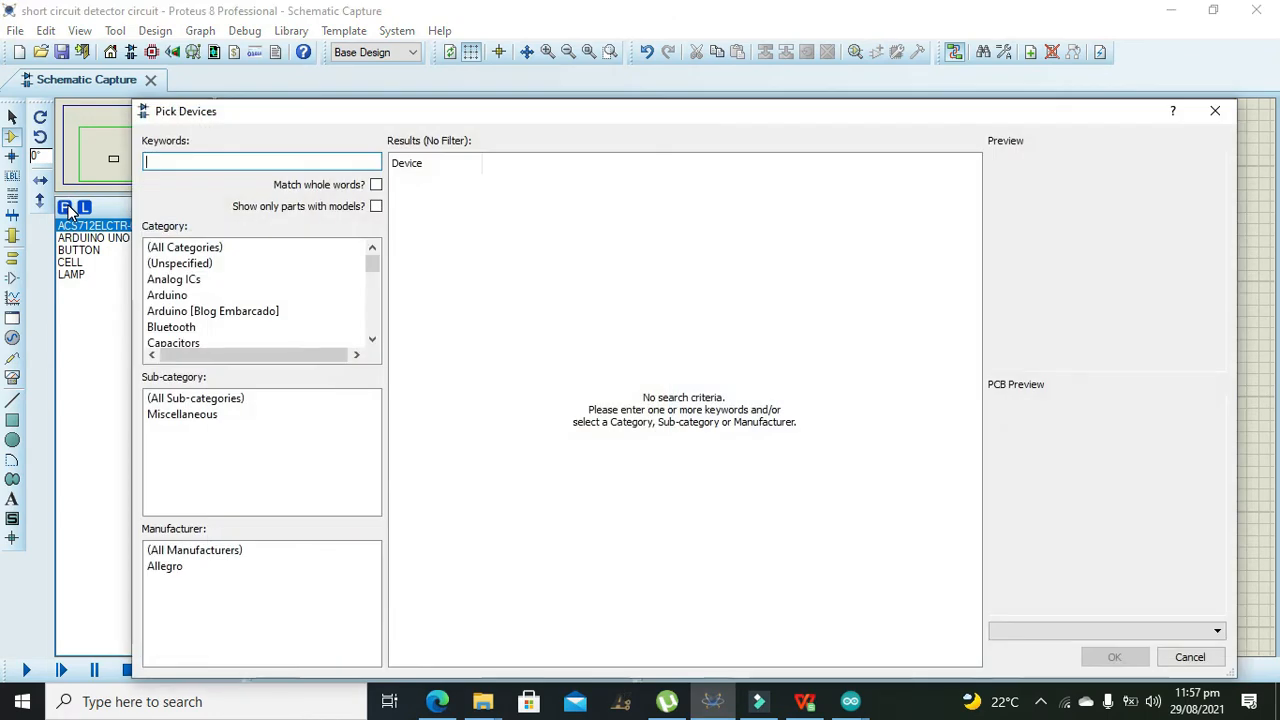
pyautogui.write('lamp')
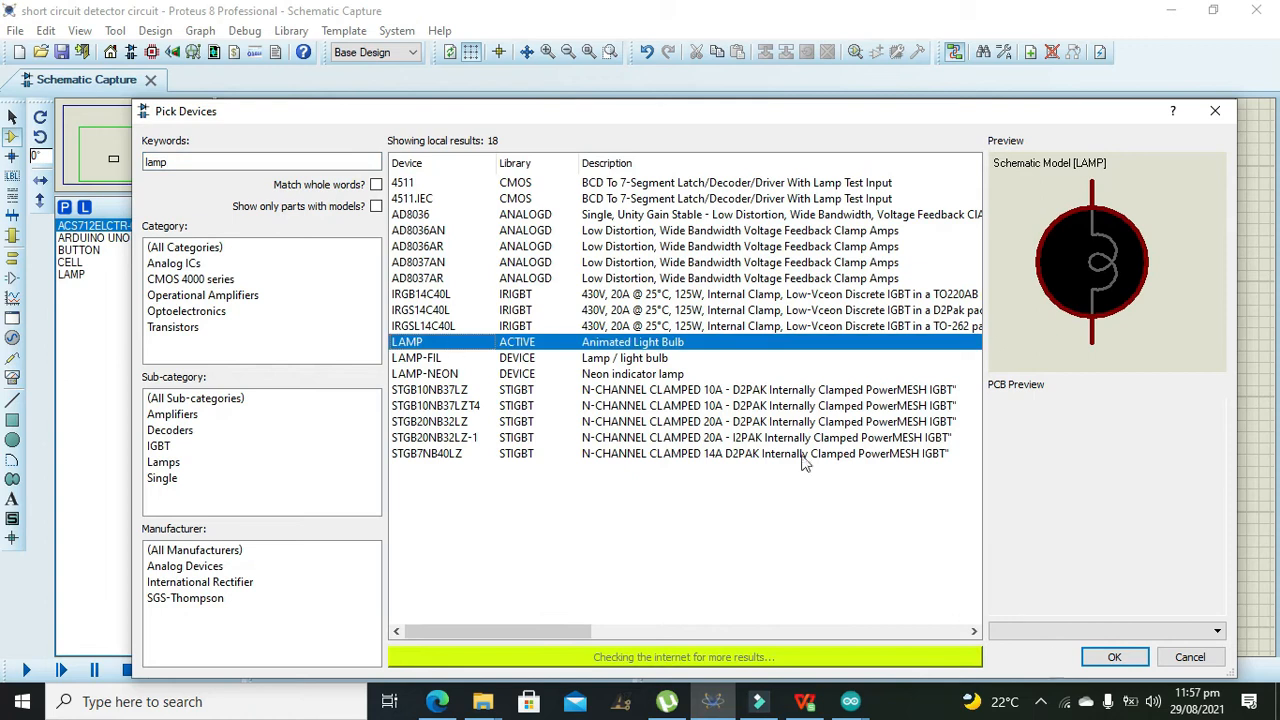
pyautogui.click(1114, 656)
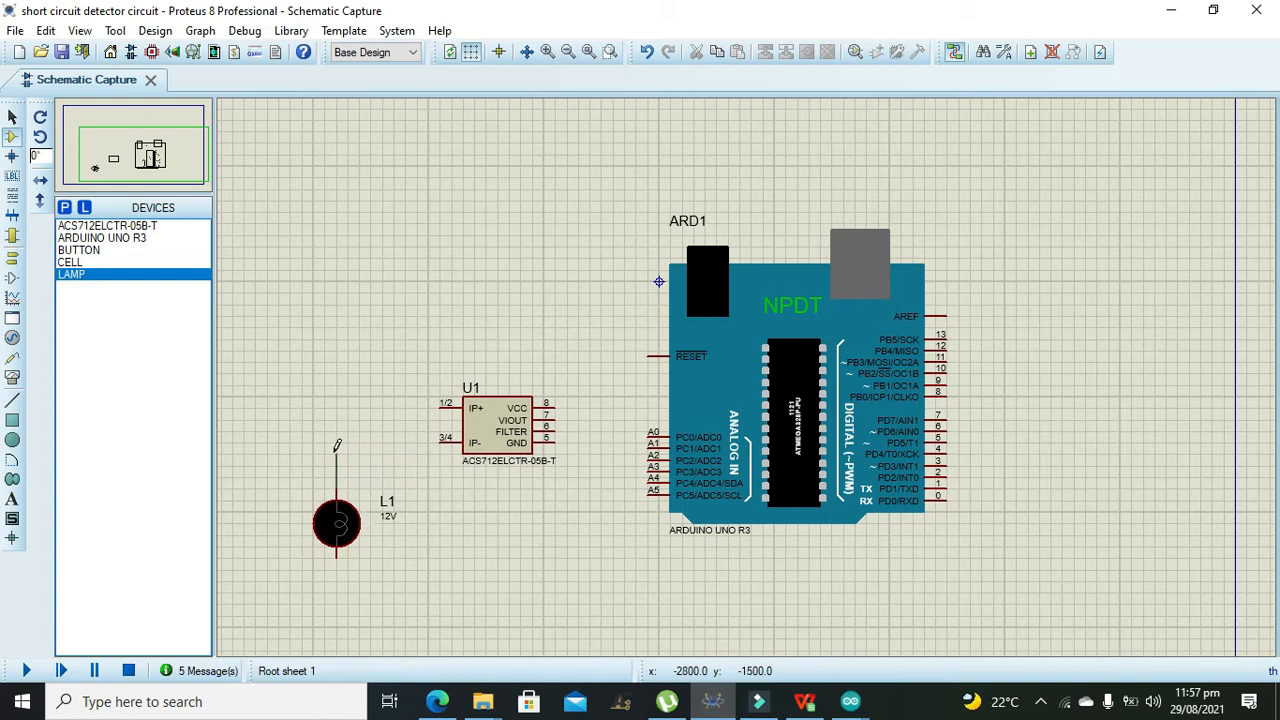
pyautogui.moveTo(456, 436); pyautogui.dragTo(336, 456)
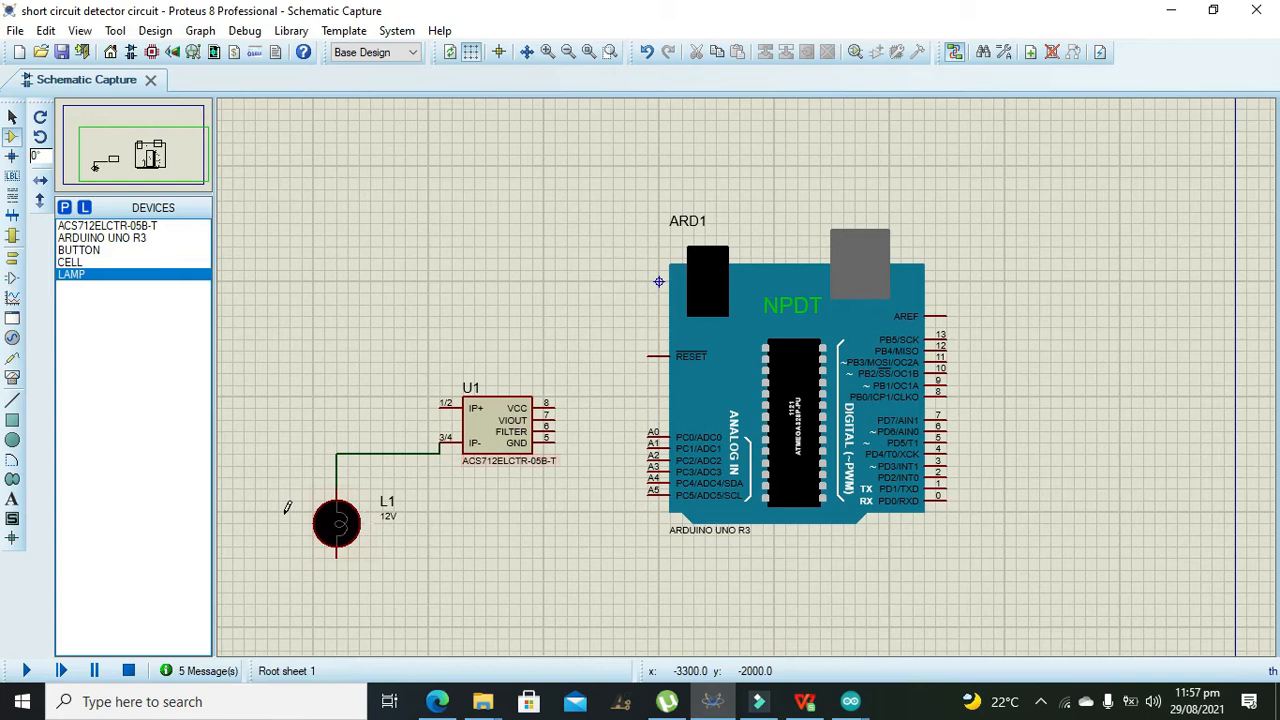
pyautogui.click(336, 524)
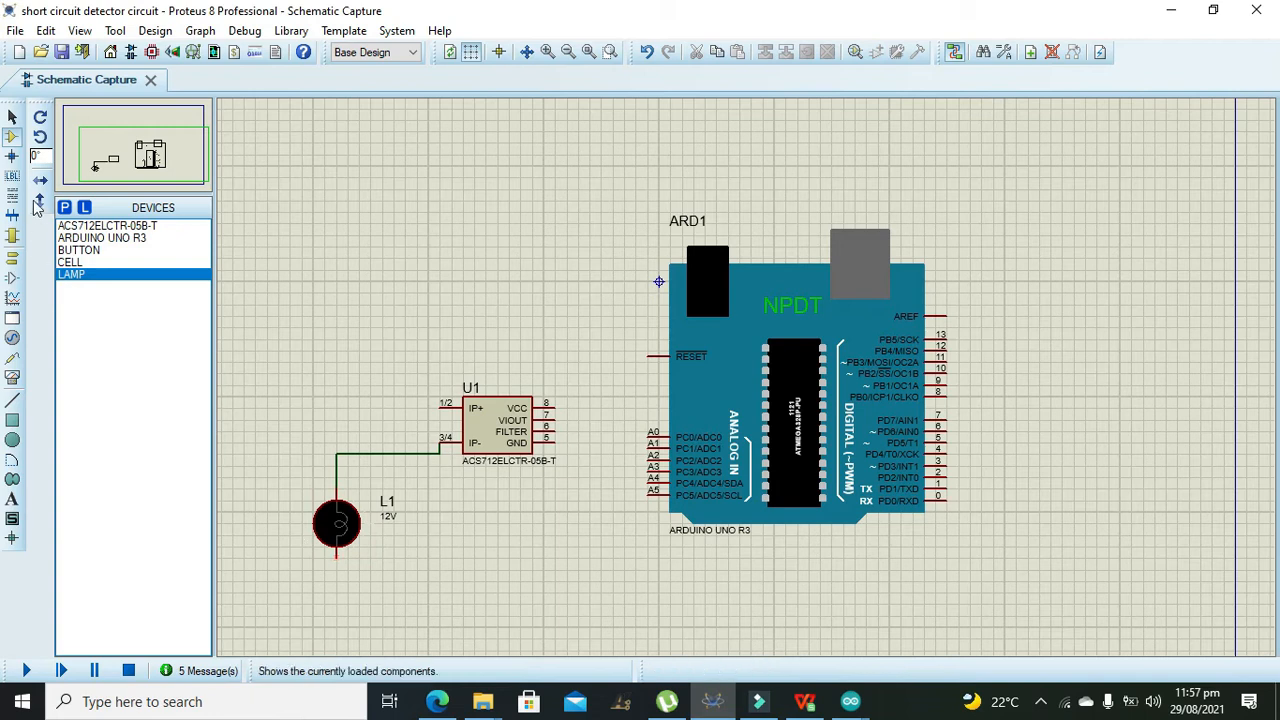
# - Add an SPST push button and a battery BAT1 to the lamp loop
pyautogui.click(64, 206)
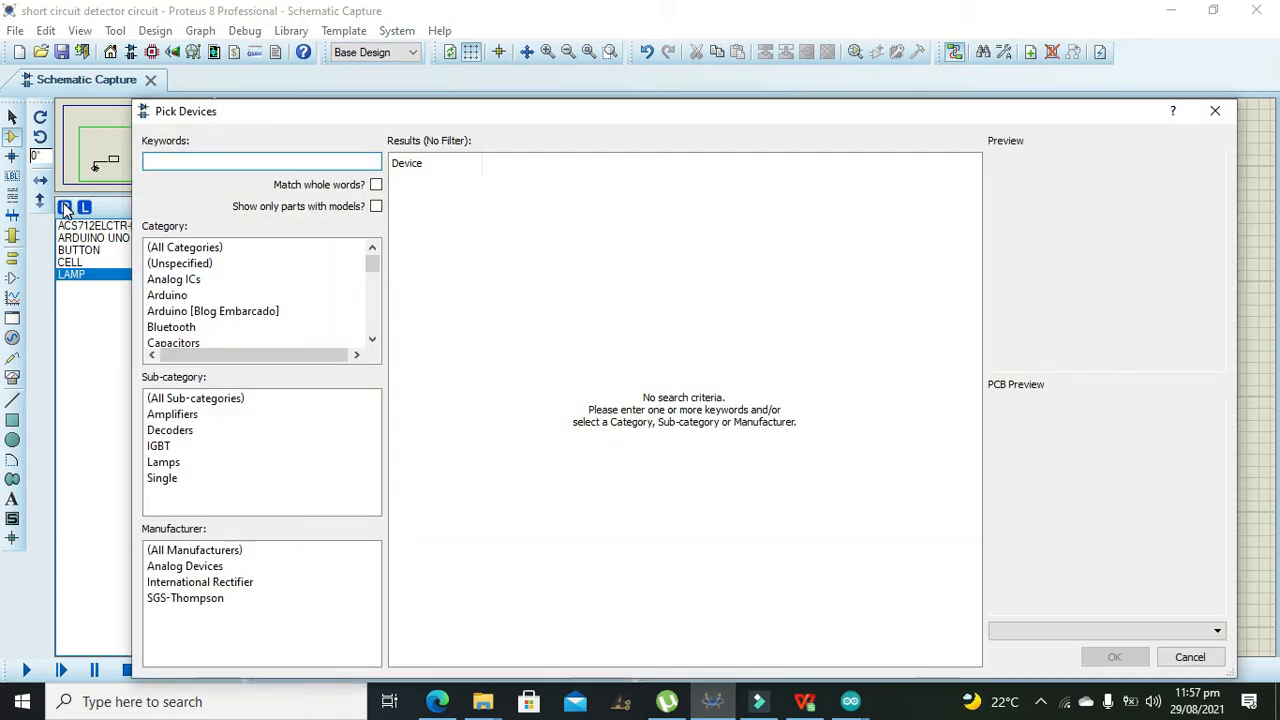
pyautogui.write('push bu')
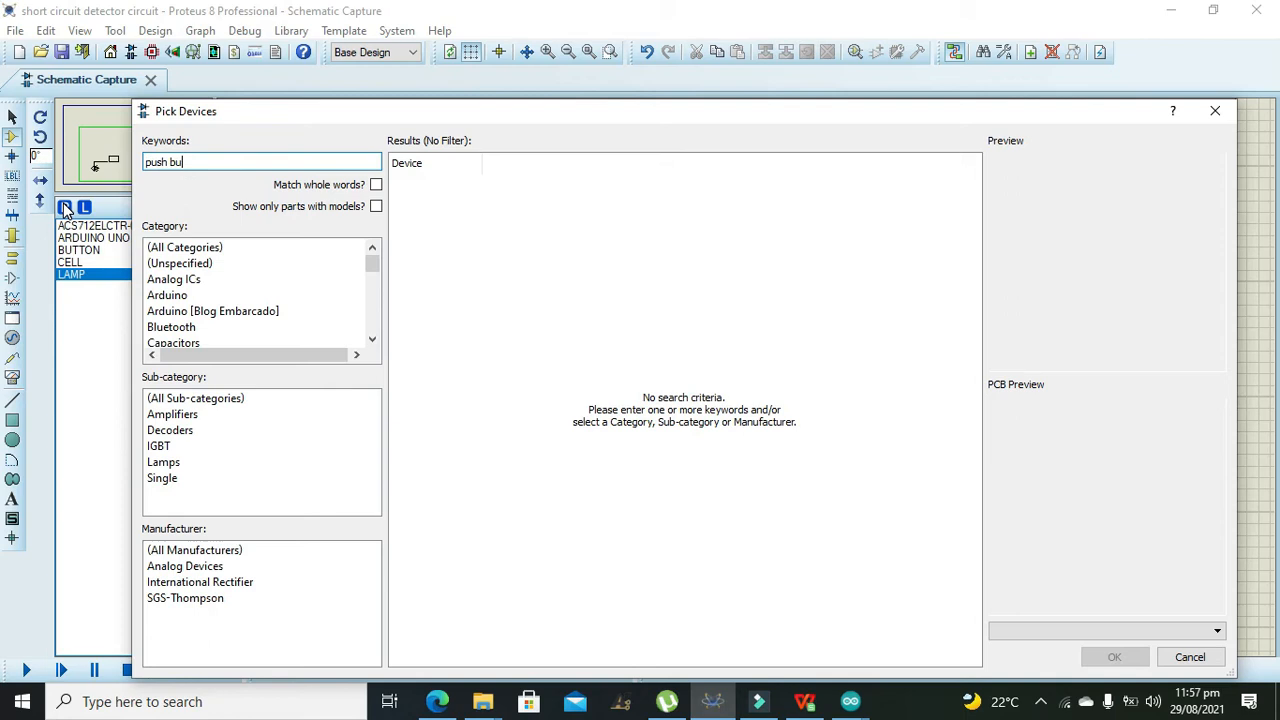
pyautogui.write('ton')
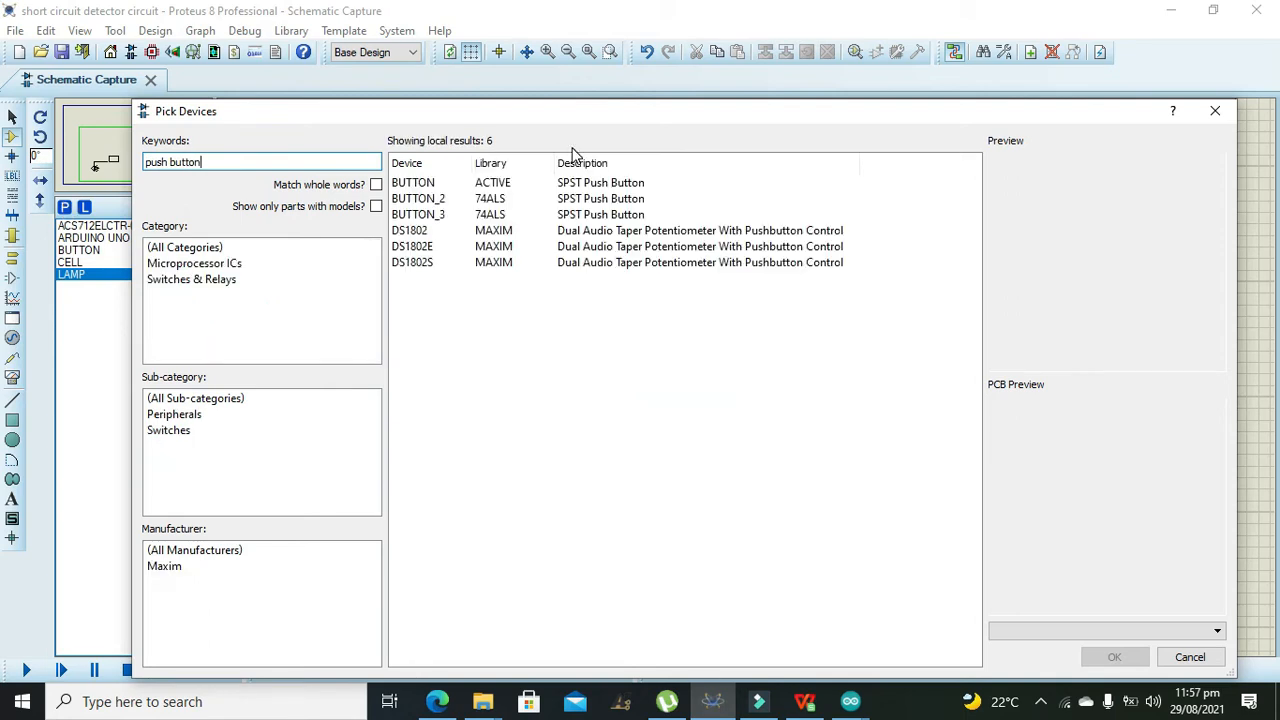
pyautogui.click(412, 182)
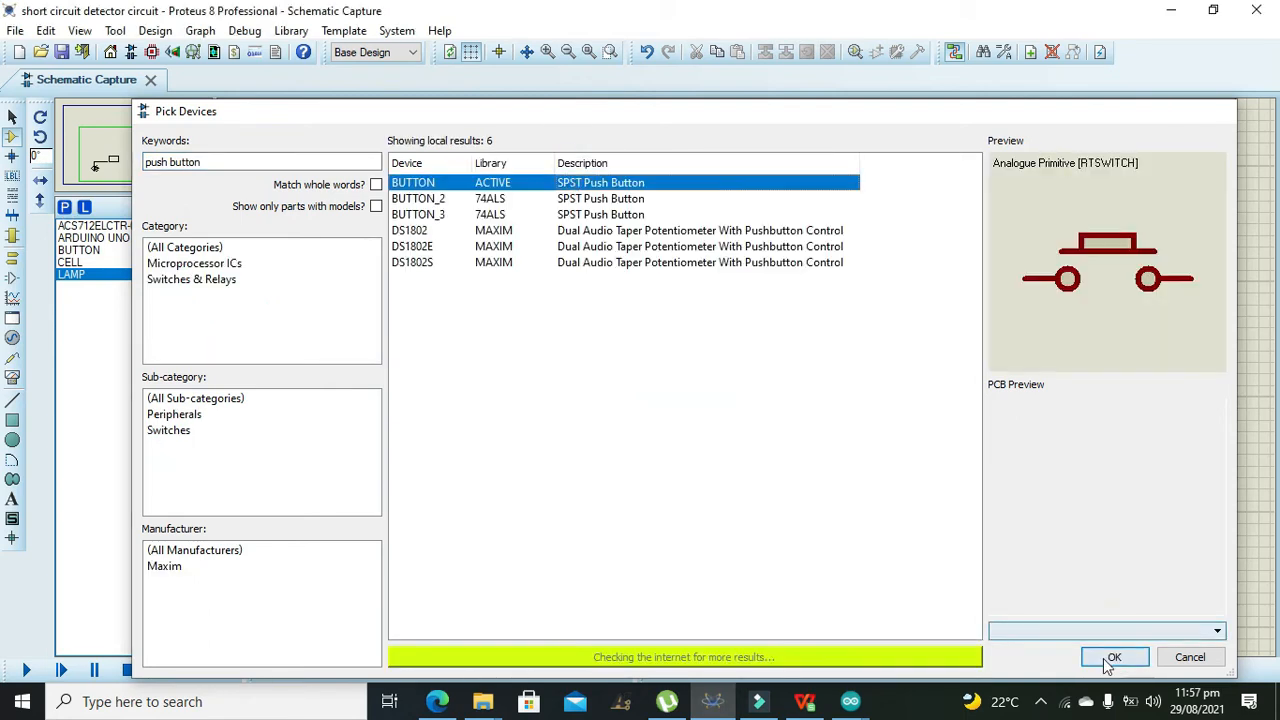
pyautogui.click(1114, 656)
pyautogui.write('cell')
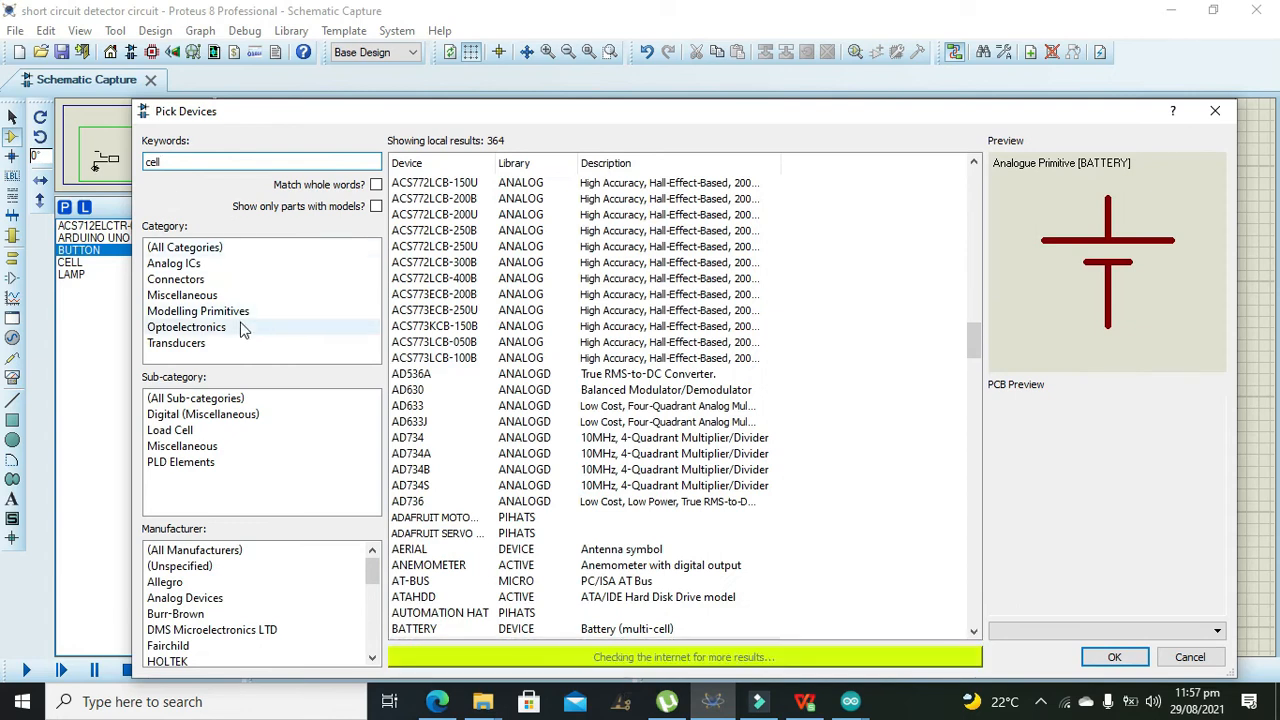
pyautogui.moveTo(436, 356)
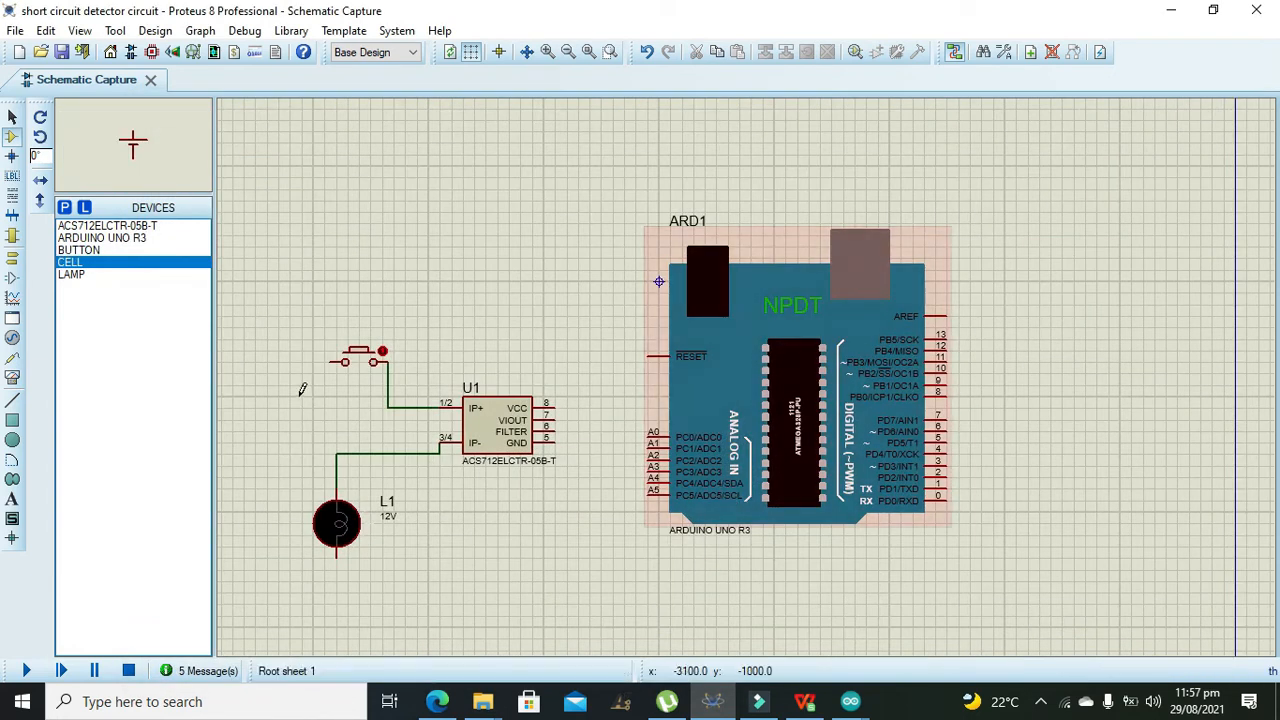
pyautogui.click(280, 384)
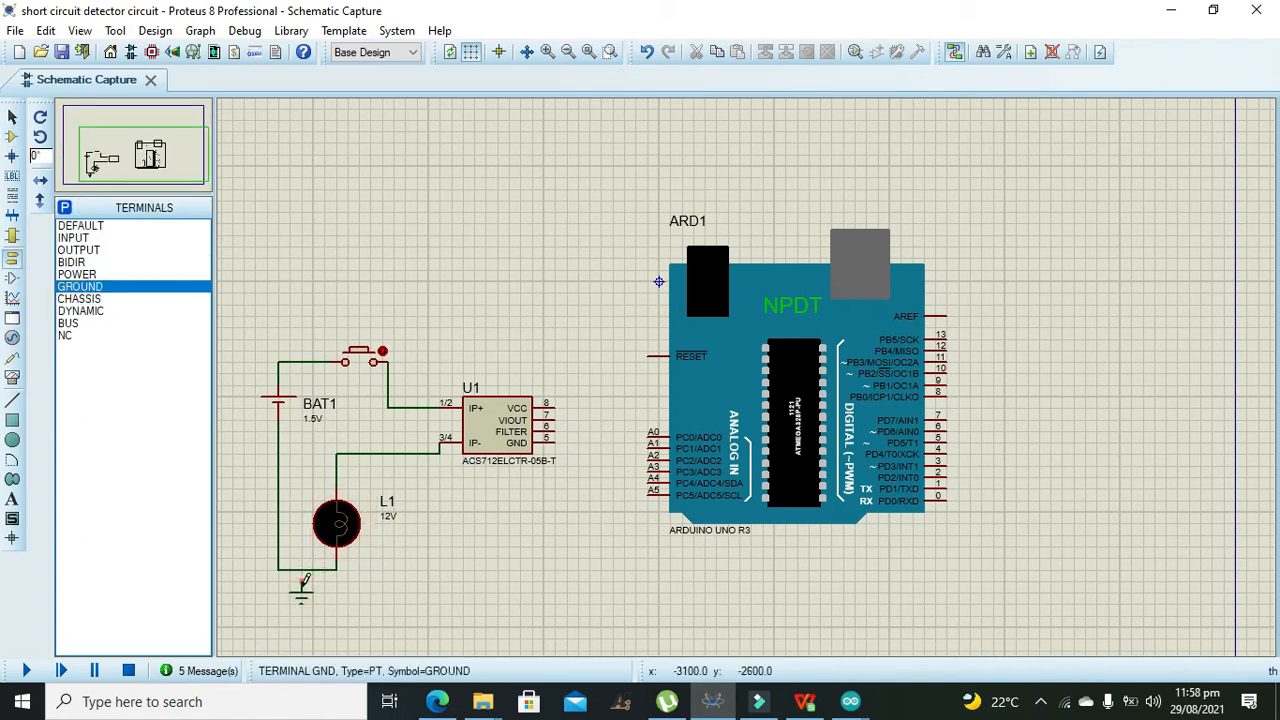
# - Wire the ground into the lamp loop and set BAT1's voltage to 12V
pyautogui.click(336, 524)
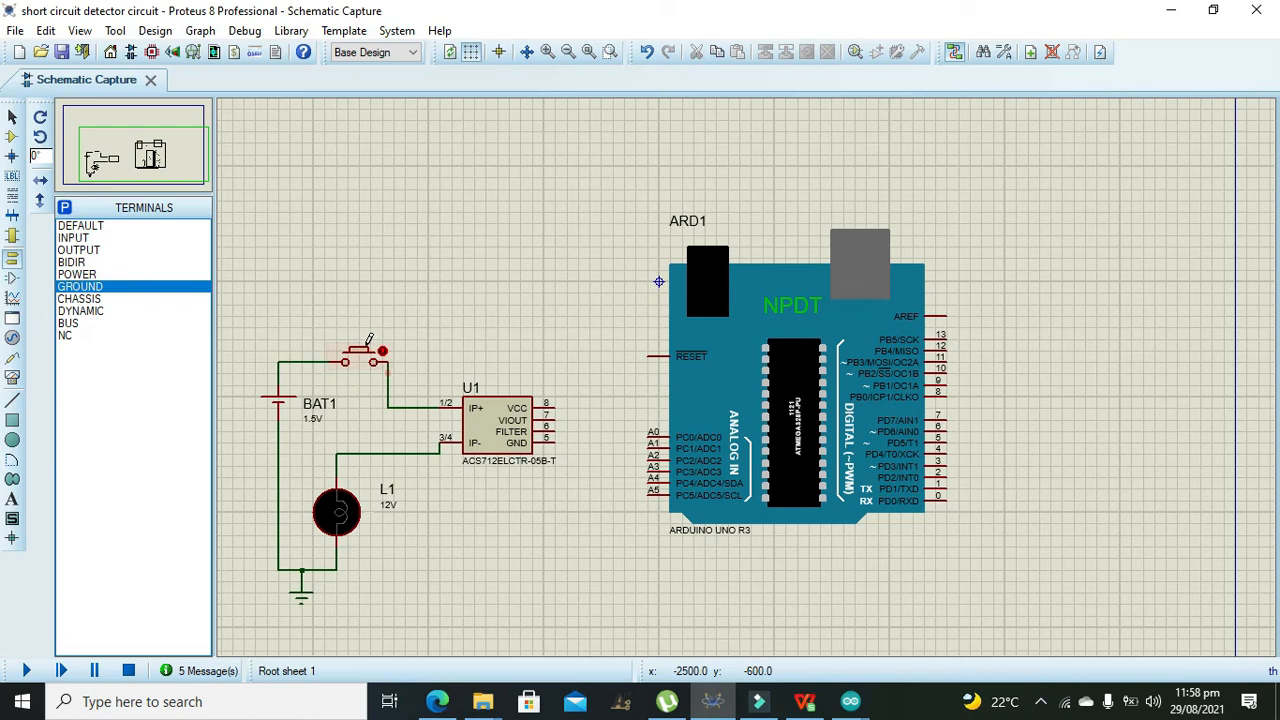
pyautogui.click(318, 404)
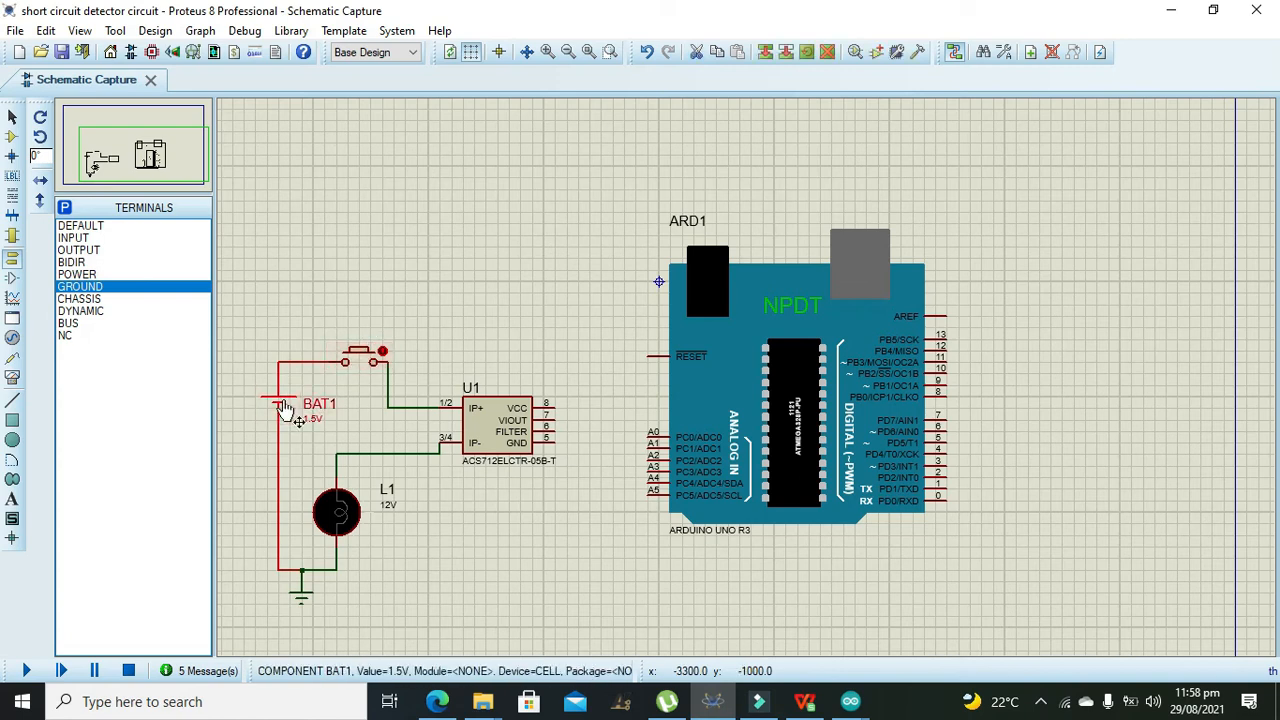
pyautogui.doubleClick(284, 404)
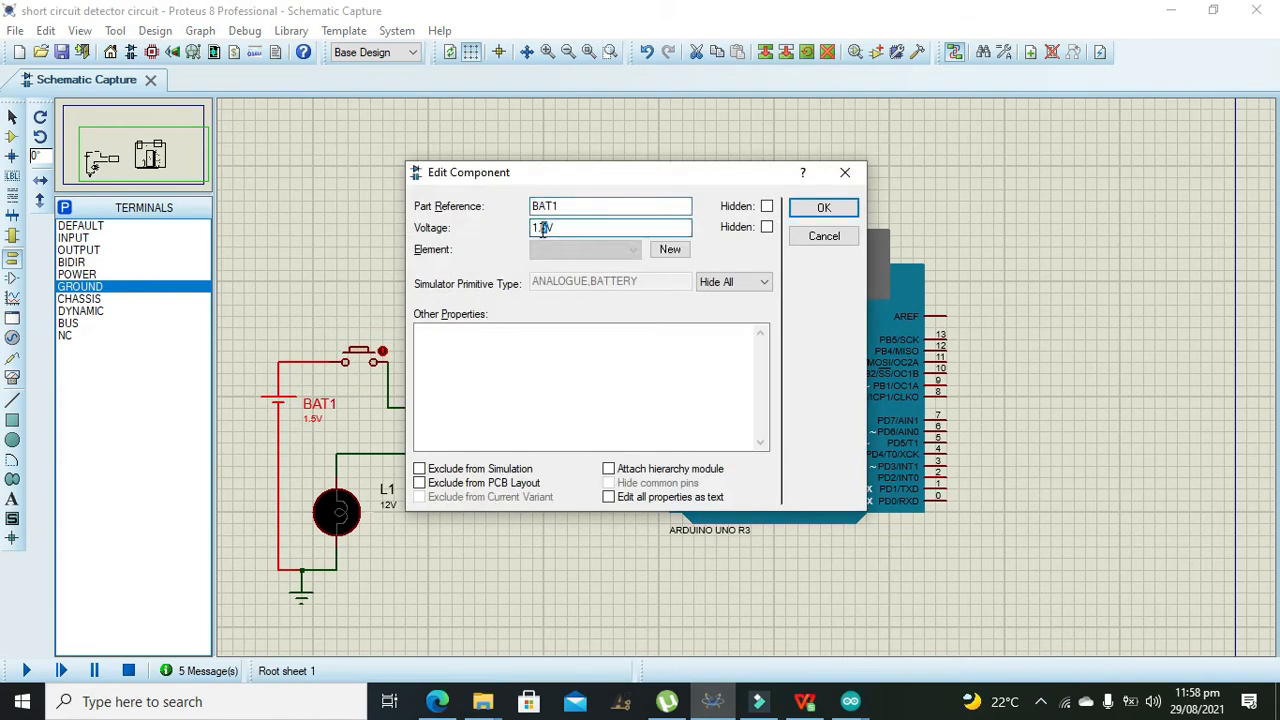
pyautogui.write('12V')
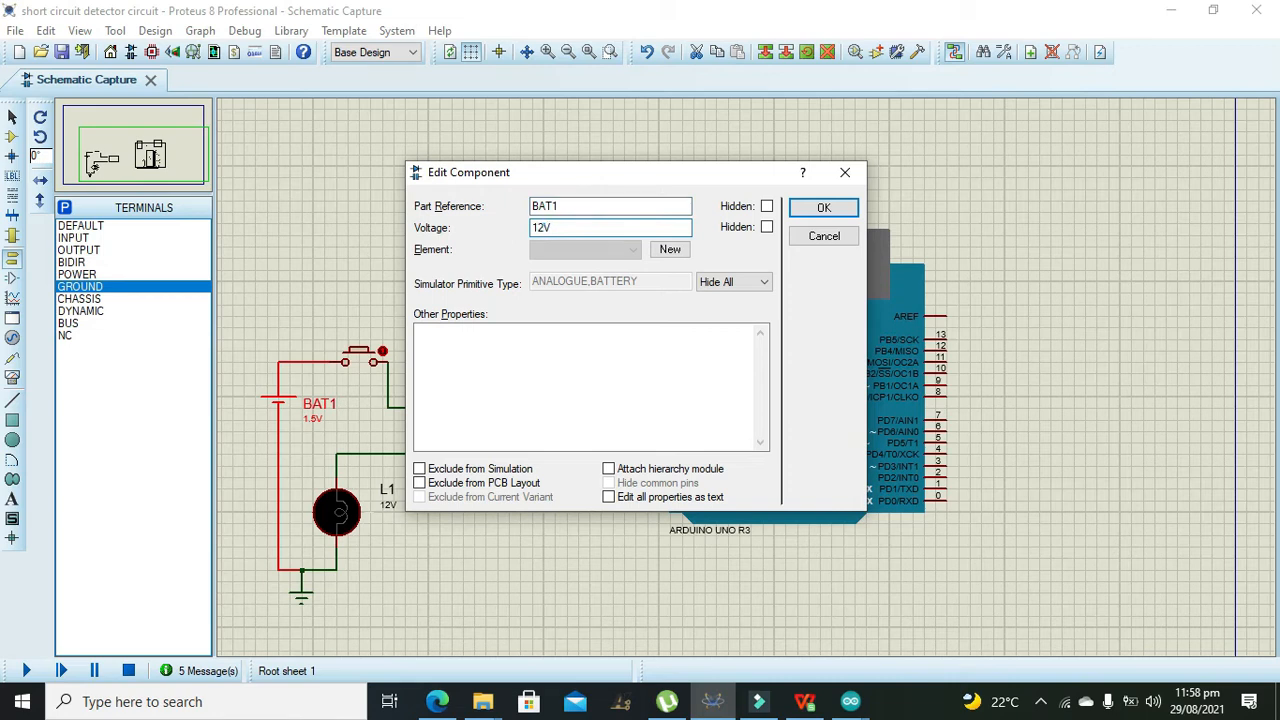
pyautogui.click(610, 228)
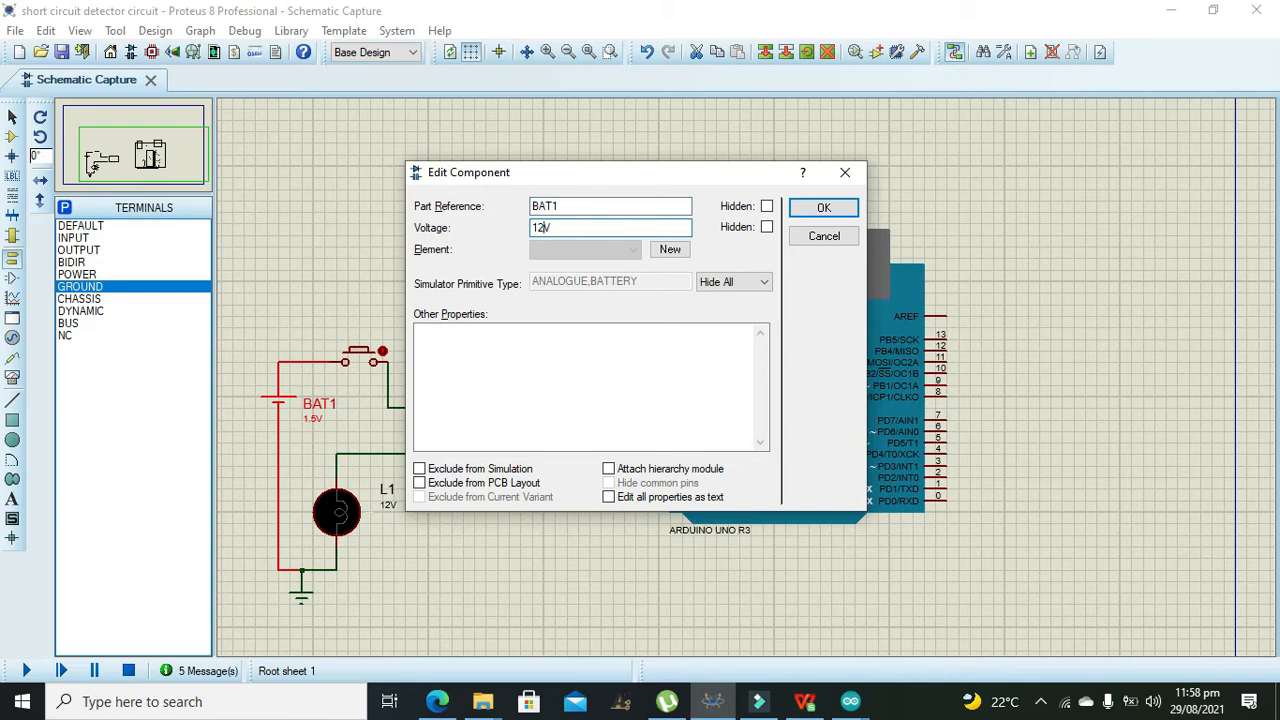
pyautogui.click(824, 206)
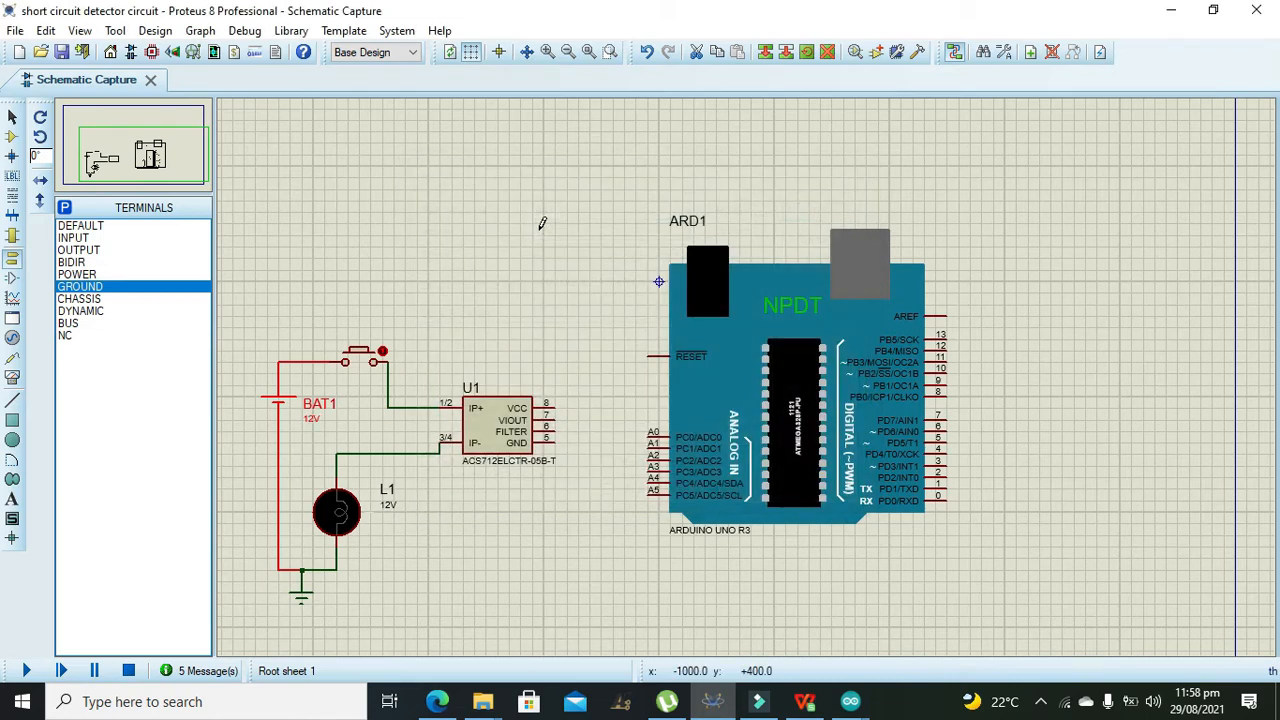
pyautogui.moveTo(566, 236)
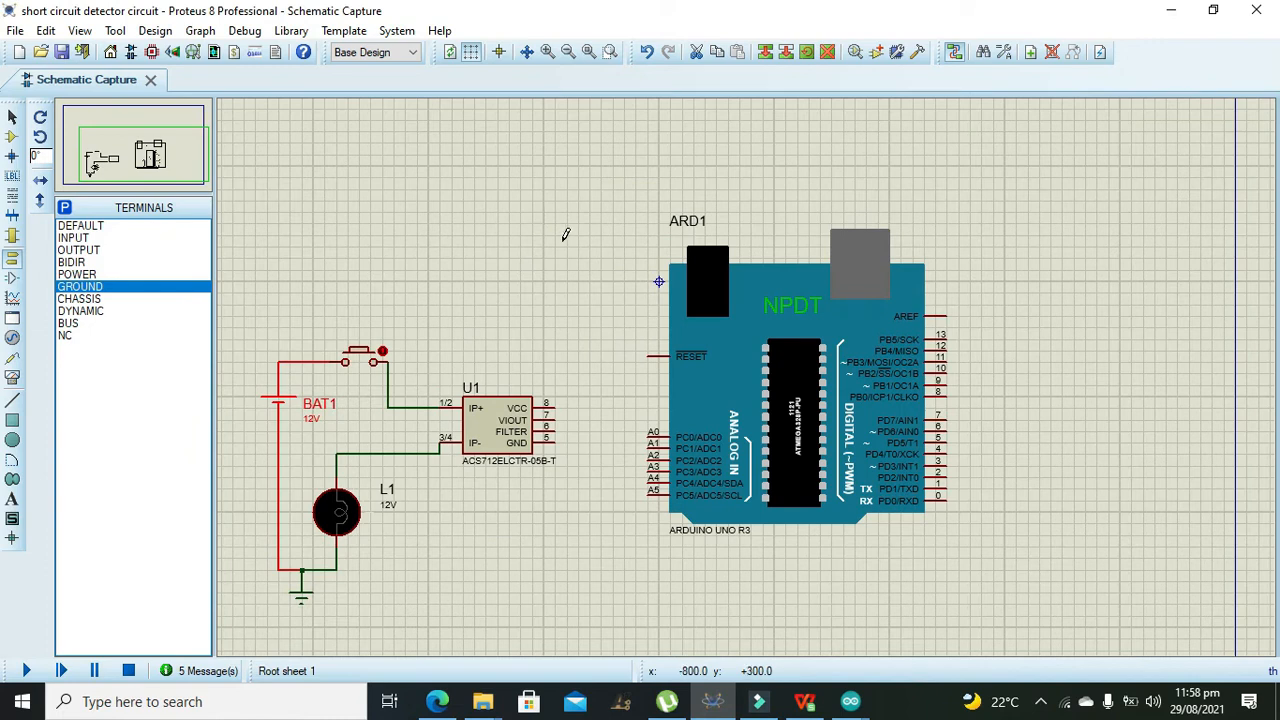
pyautogui.moveTo(556, 408)
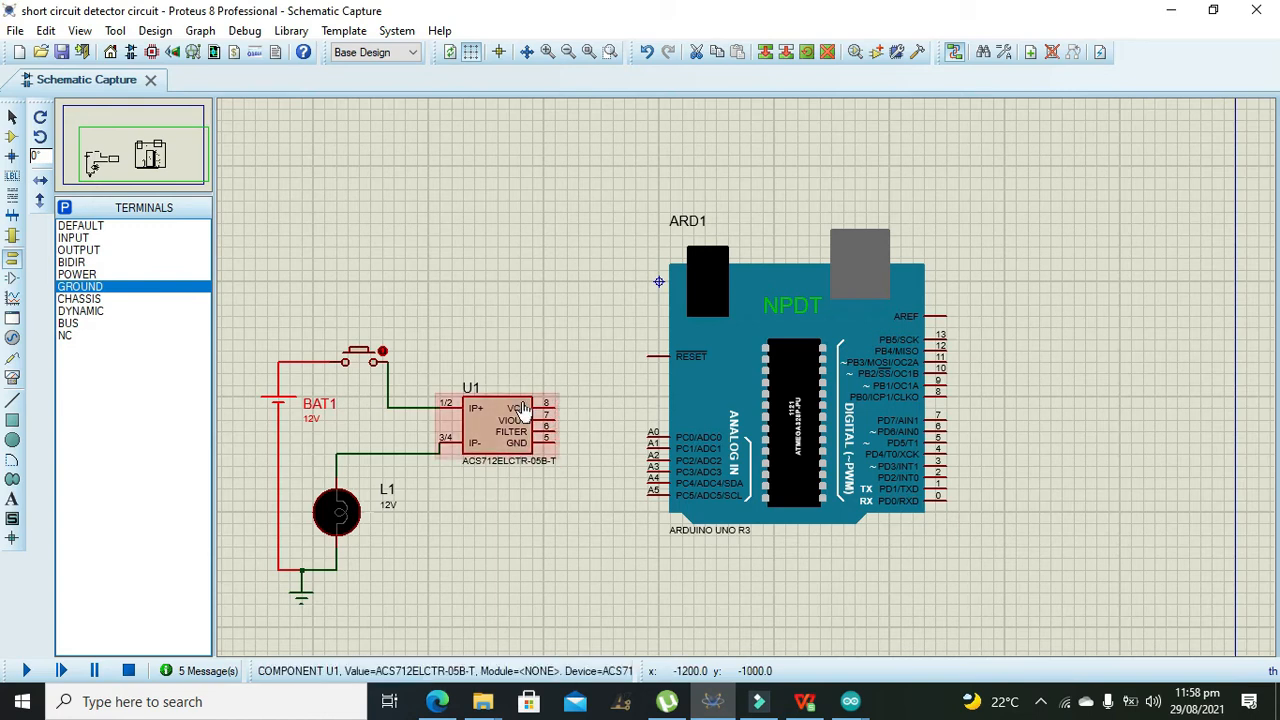
# - Wire the sensor's VCC to a power terminal and its GND pin to a ground terminal
pyautogui.click(76, 274)
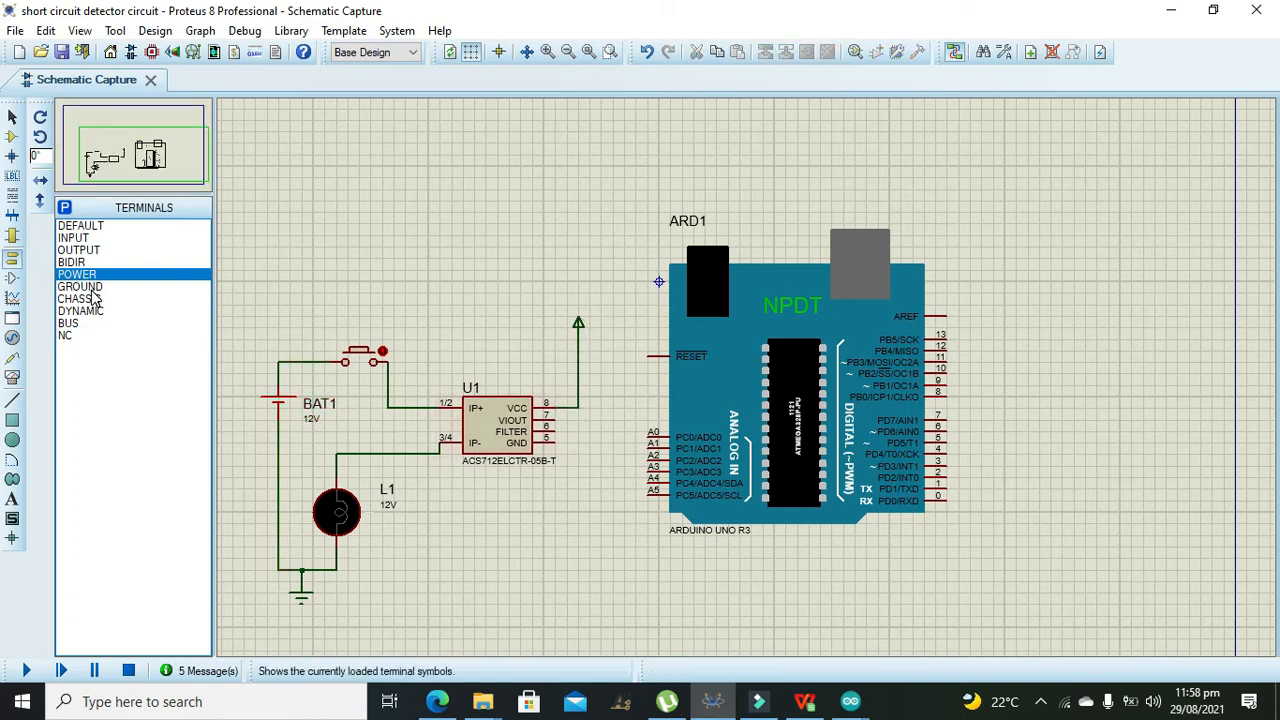
pyautogui.click(80, 288)
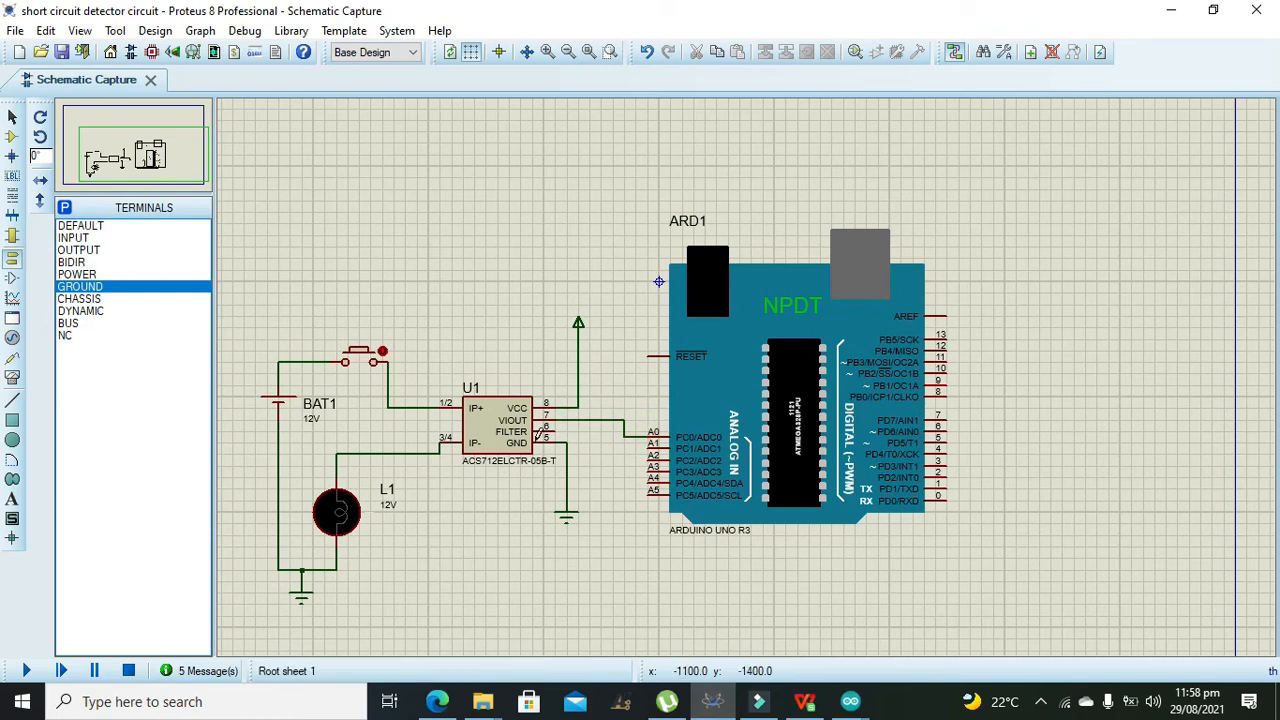
pyautogui.click(510, 424)
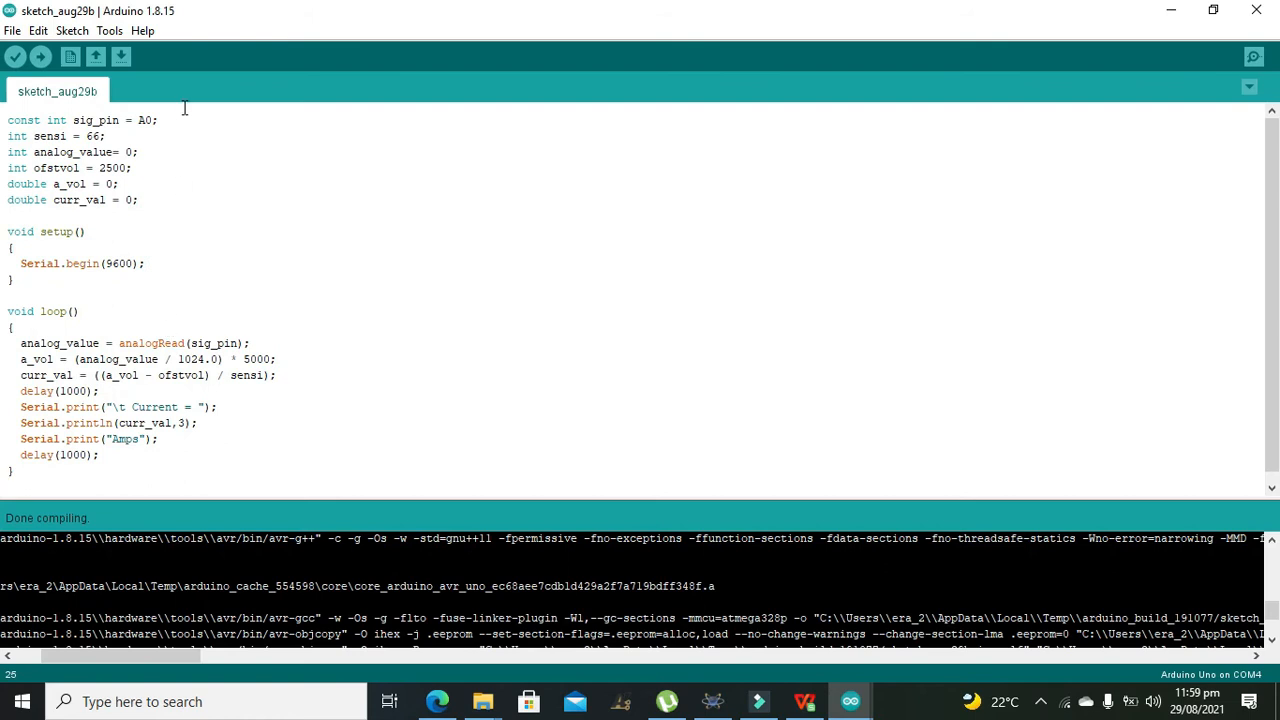
pyautogui.doubleClick(144, 120)
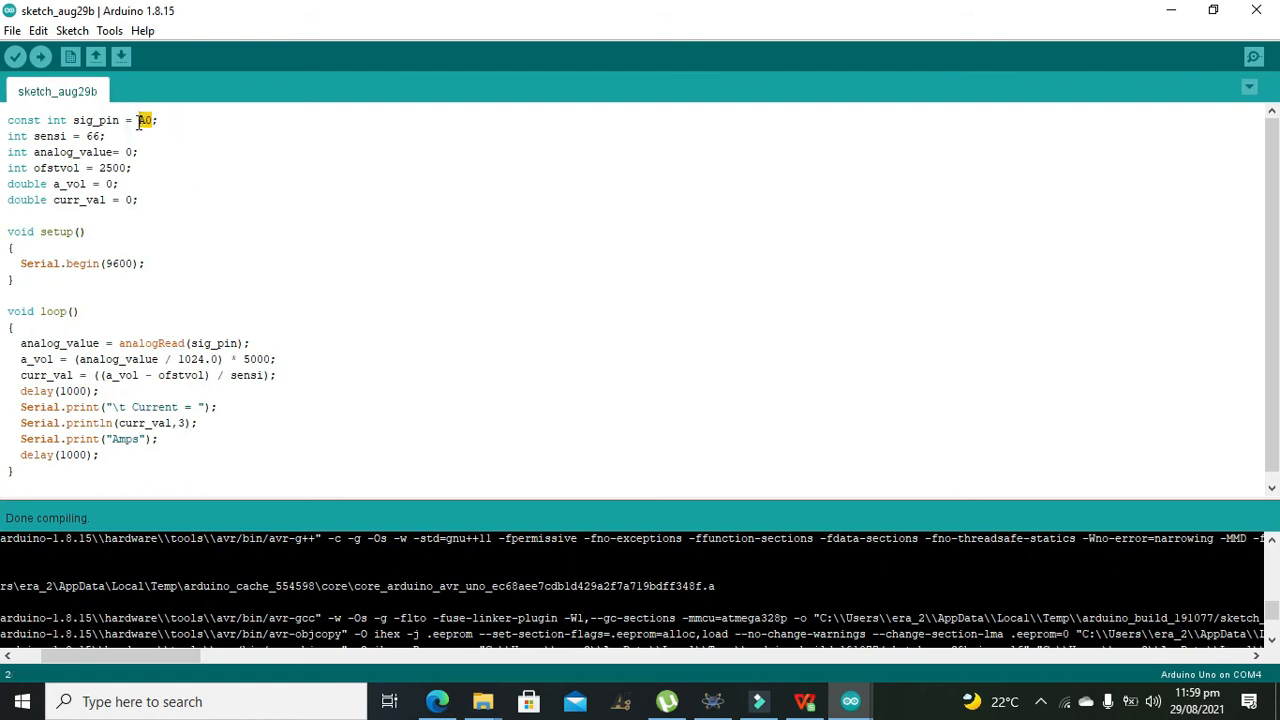
pyautogui.doubleClick(150, 342)
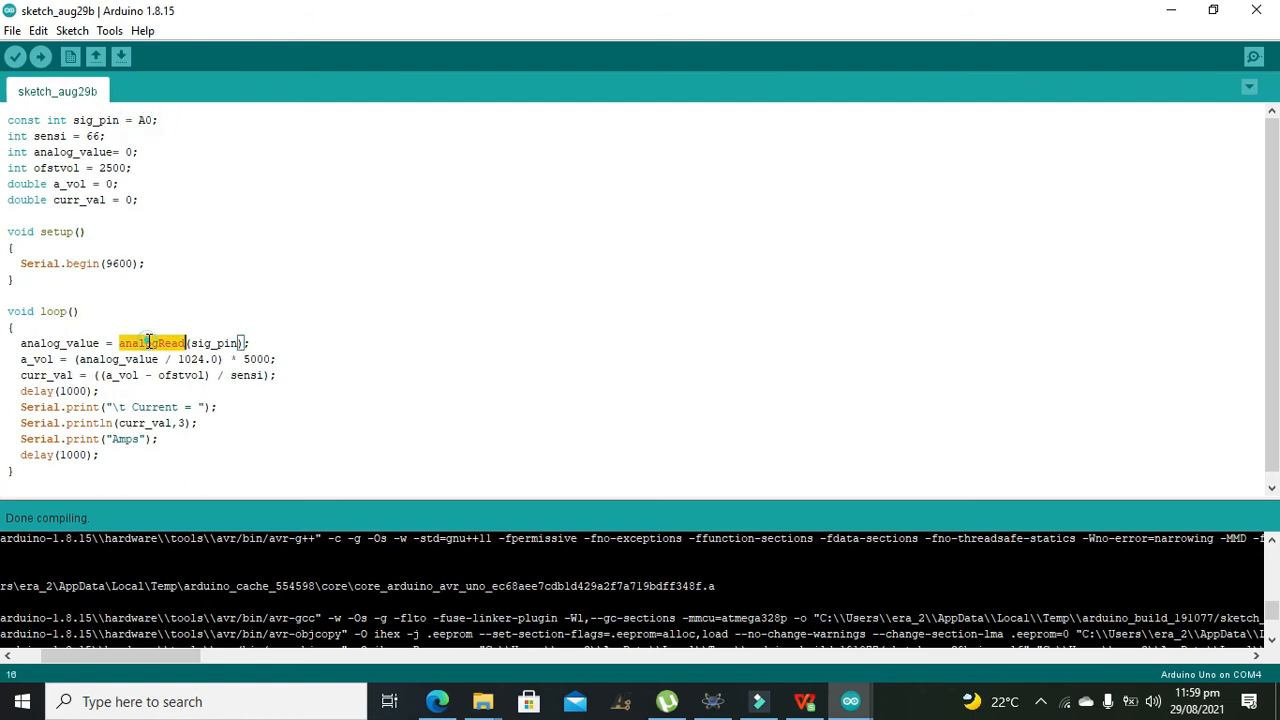
pyautogui.doubleClick(212, 344)
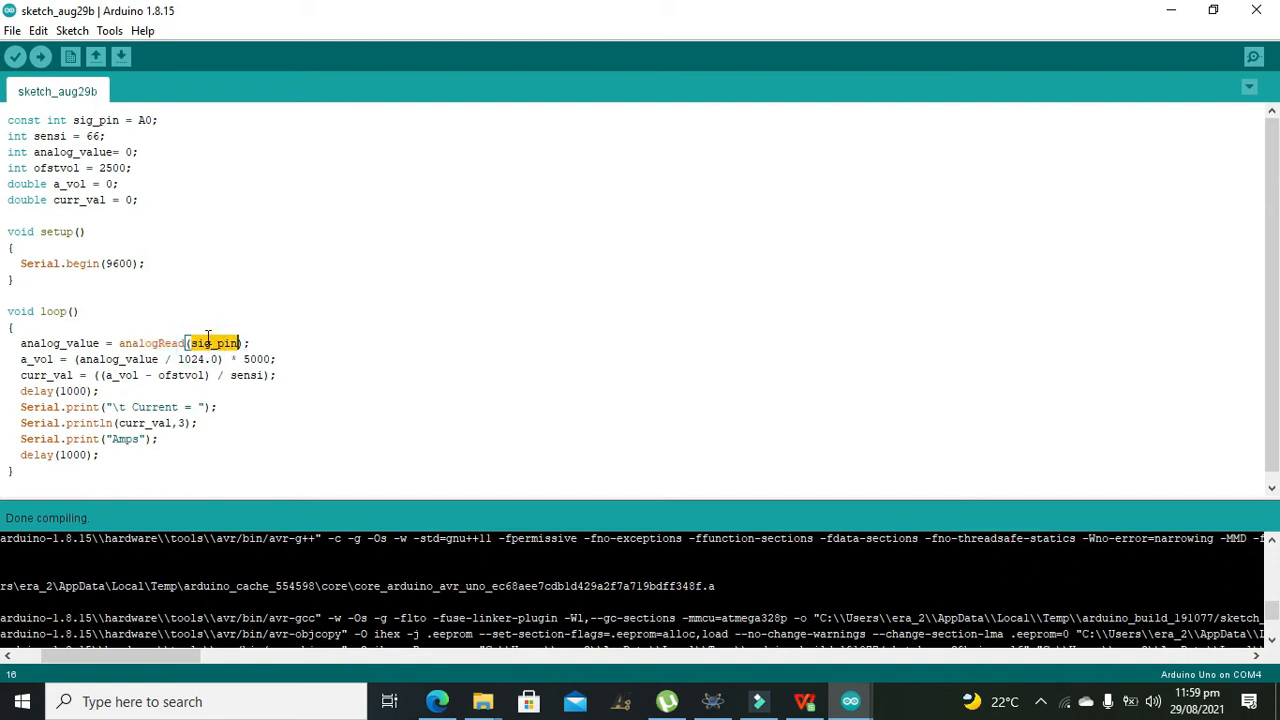
pyautogui.moveTo(210, 344)
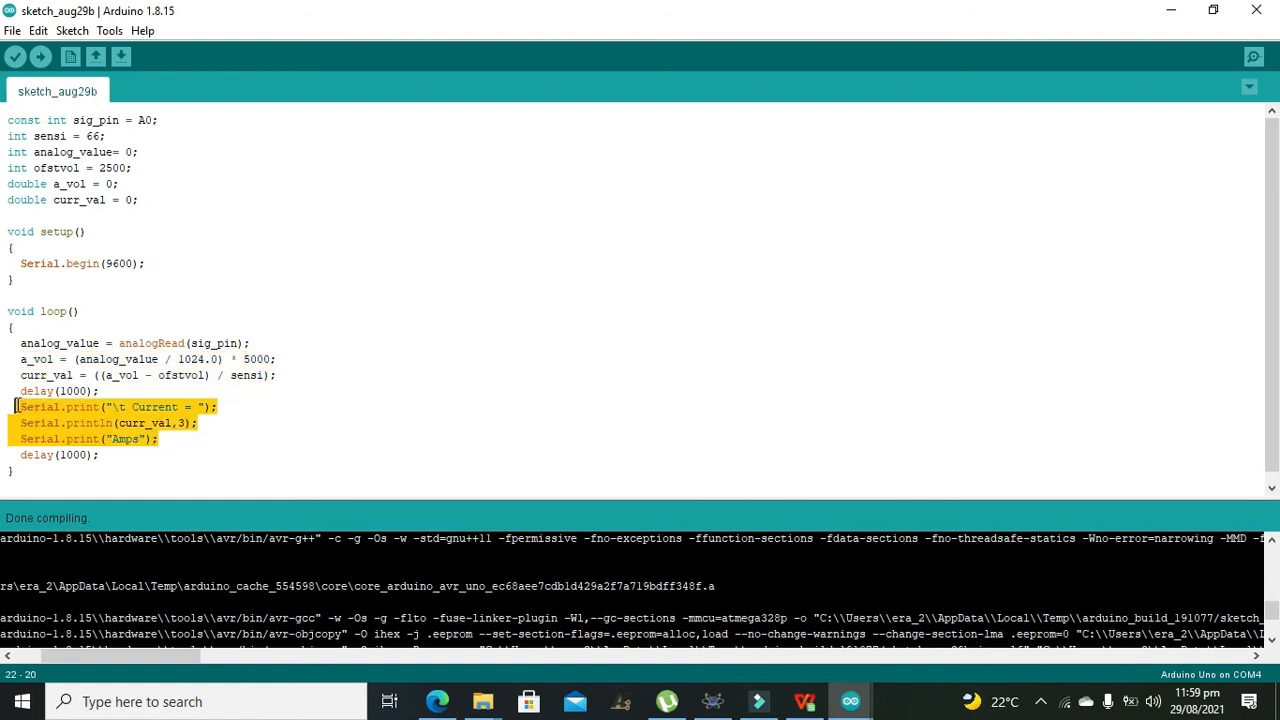
pyautogui.click(16, 56)
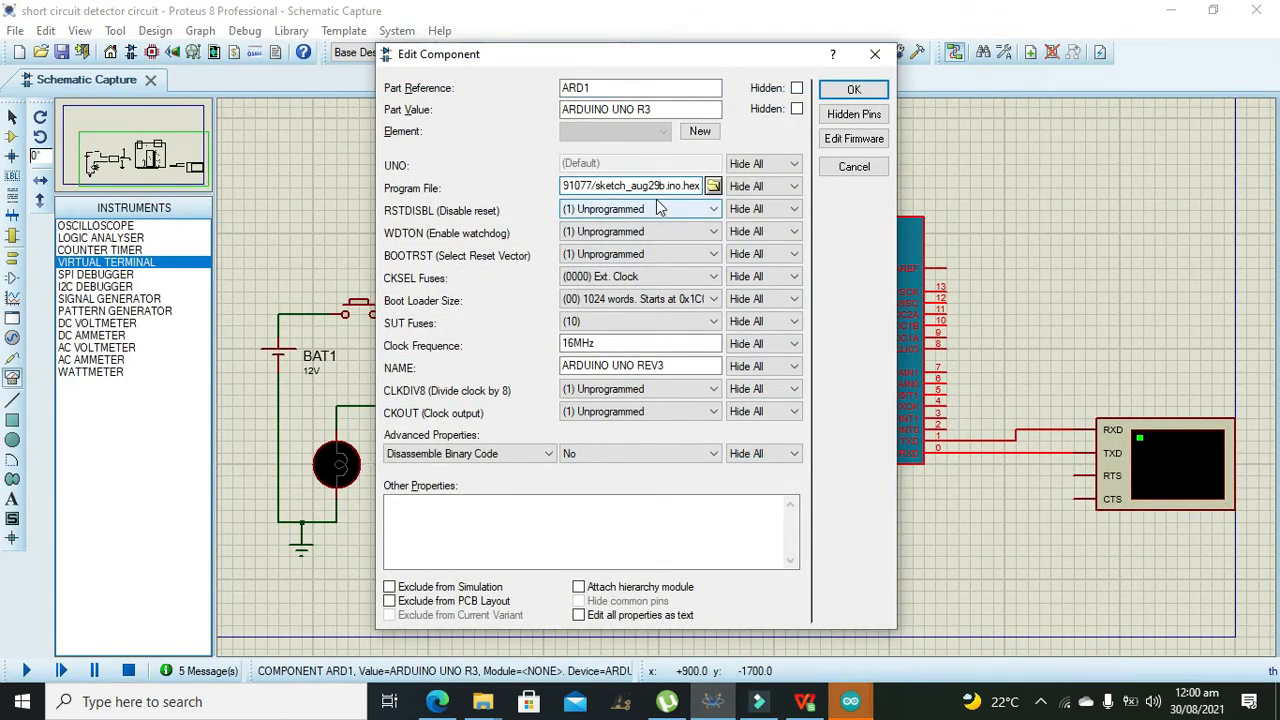
# - Load sketch_aug29b.ino.hex as ARD1's program file and confirm
pyautogui.click(852, 88)
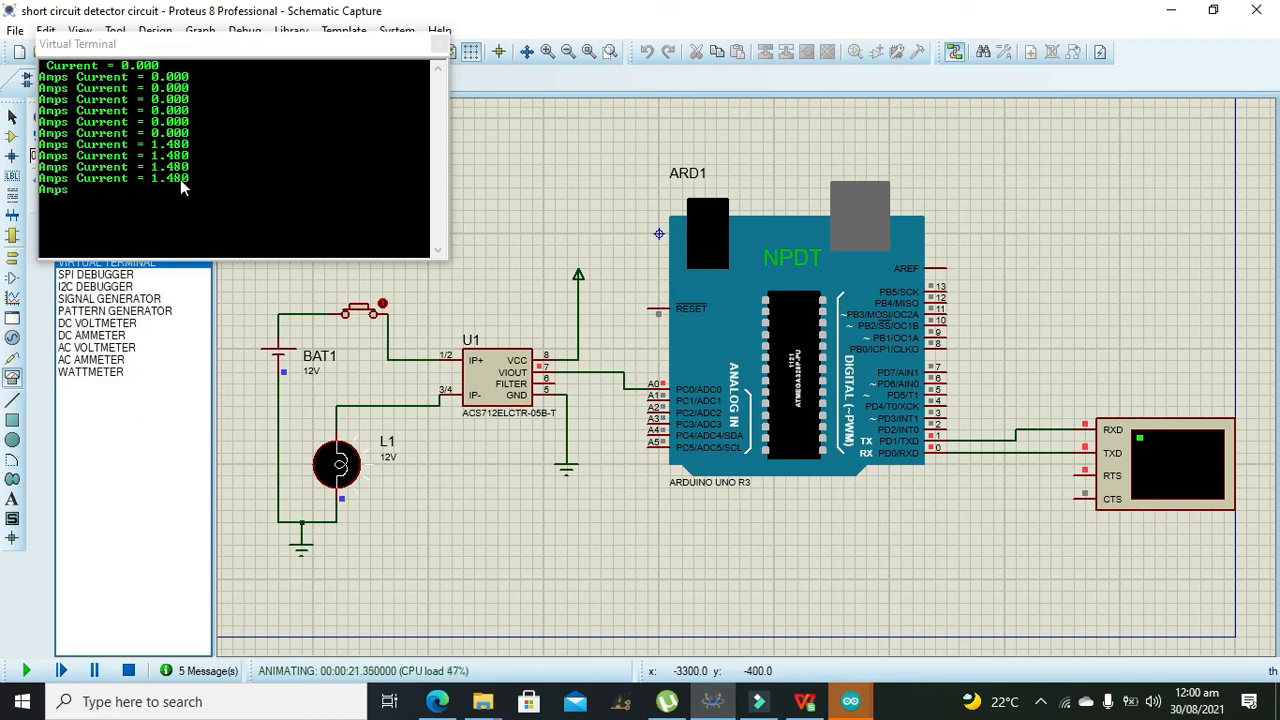
pyautogui.moveTo(172, 192)
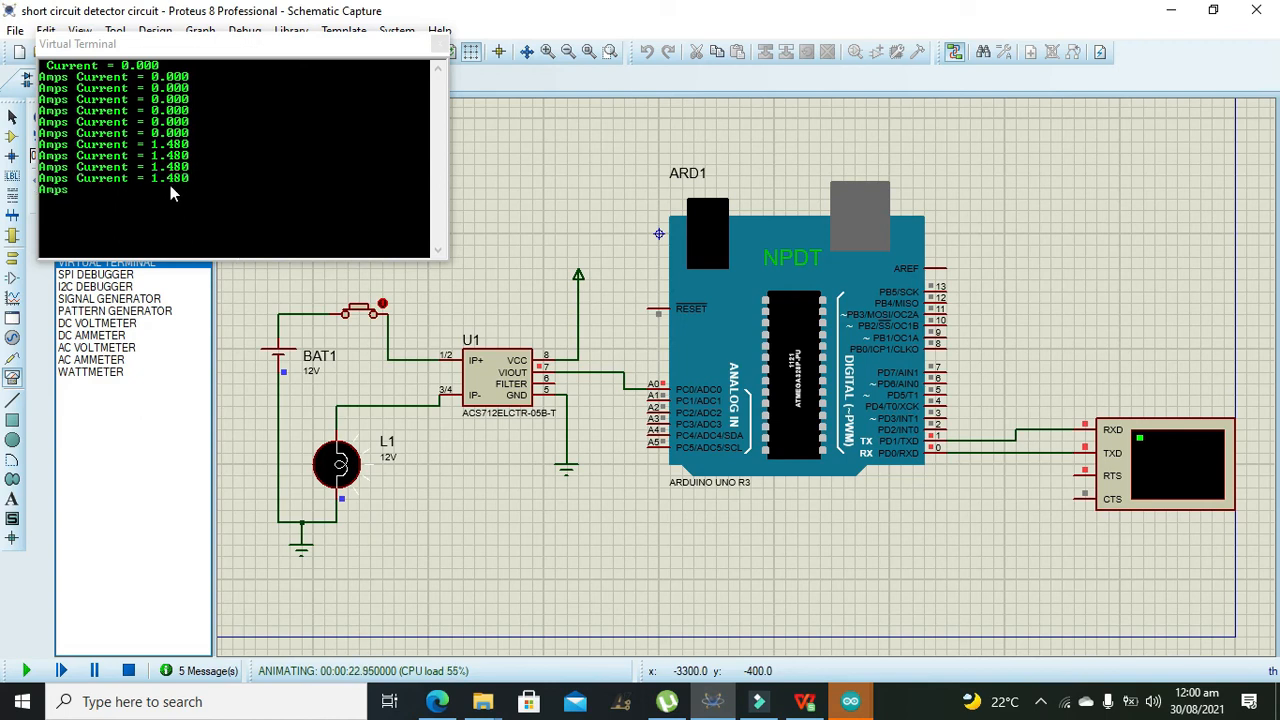